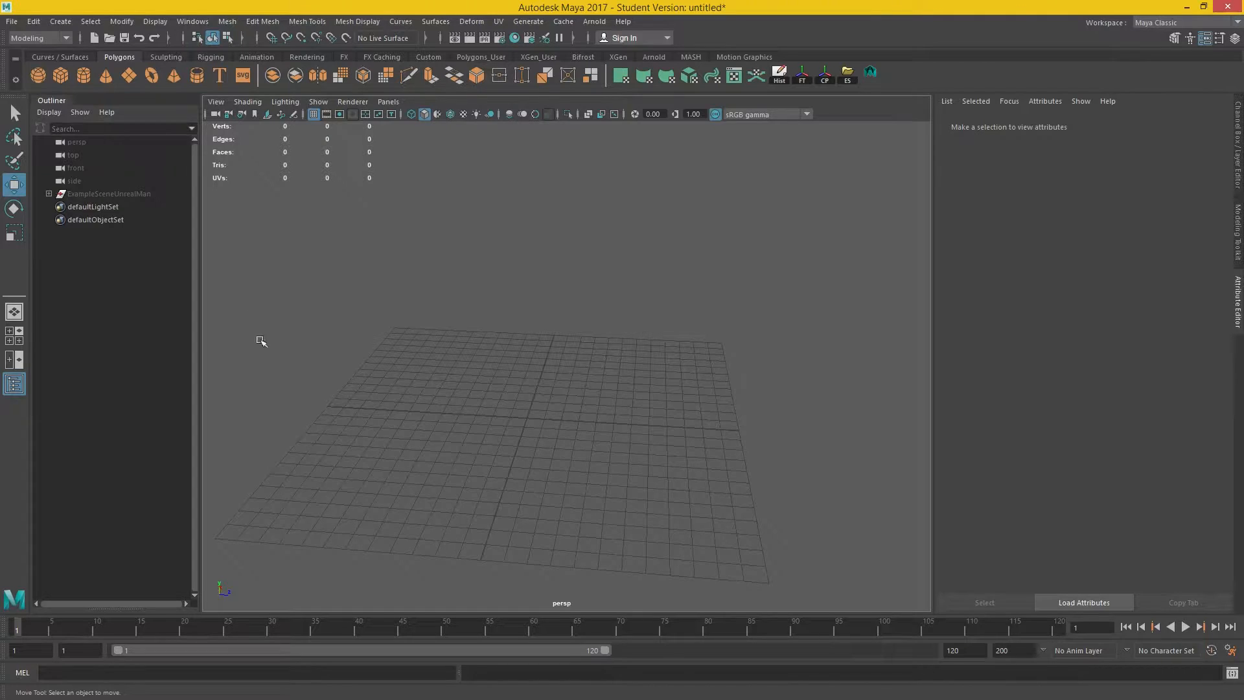
# Select ExampleSceneUnrealMan and orbit around it to view the front and side
pyautogui.click(109, 193)
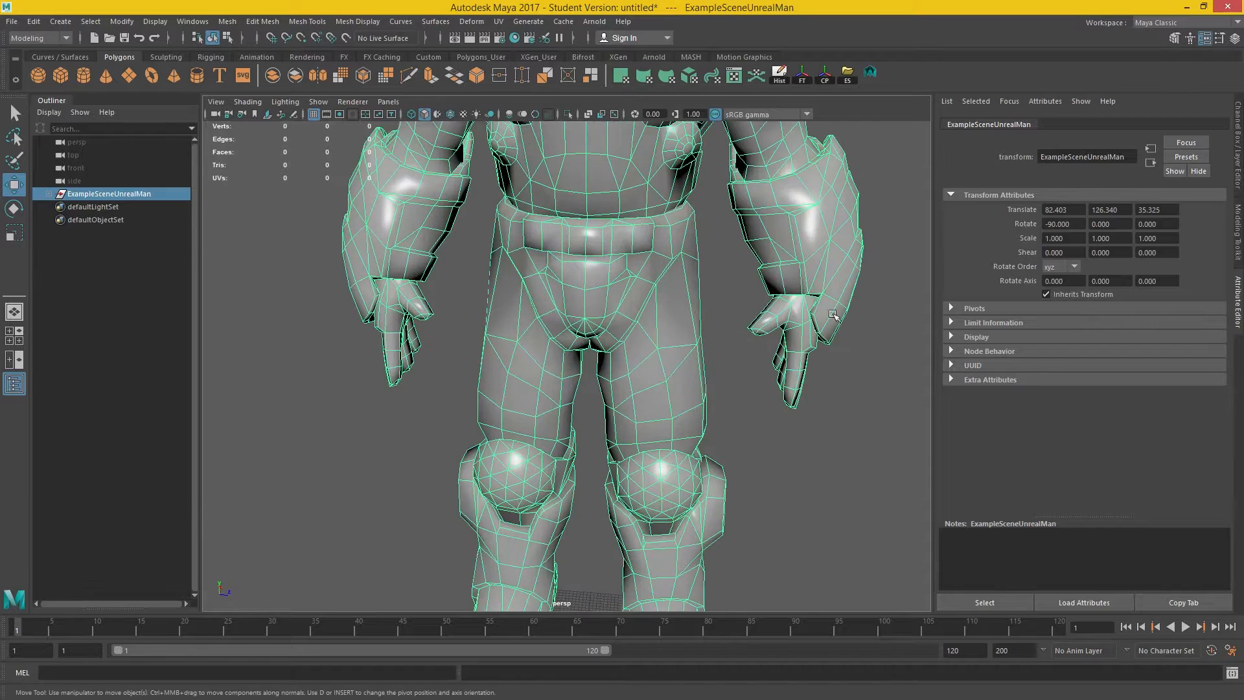
pyautogui.moveTo(579, 318); pyautogui.dragTo(583, 273)
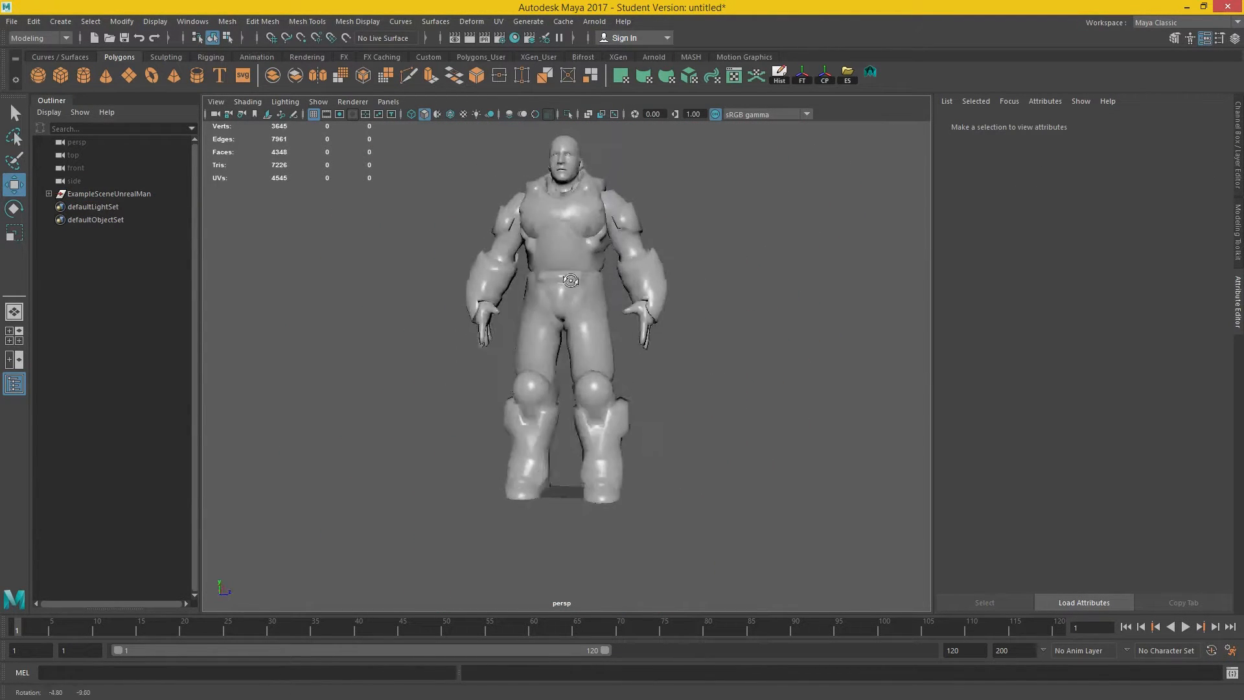
pyautogui.moveTo(570, 279); pyautogui.dragTo(563, 307)
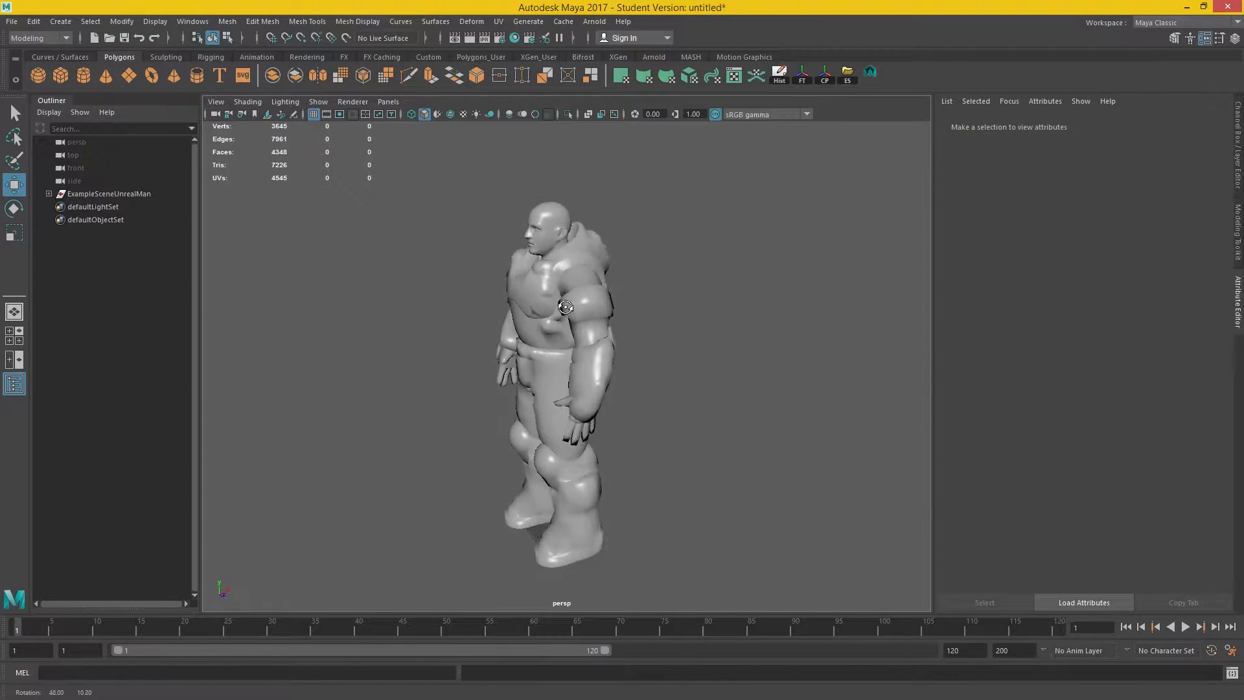
pyautogui.moveTo(564, 306); pyautogui.dragTo(640, 336)
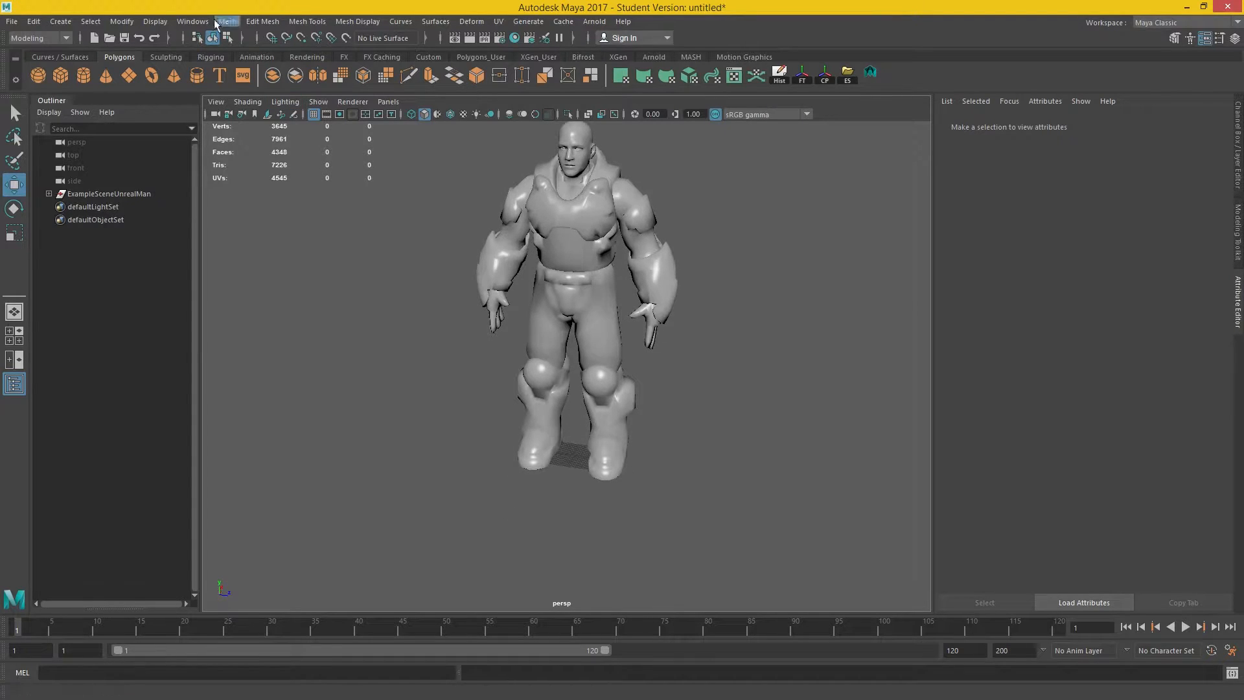
# Set the grid to 1000 units length and width with grid lines every 100 units and apply it
pyautogui.click(154, 21)
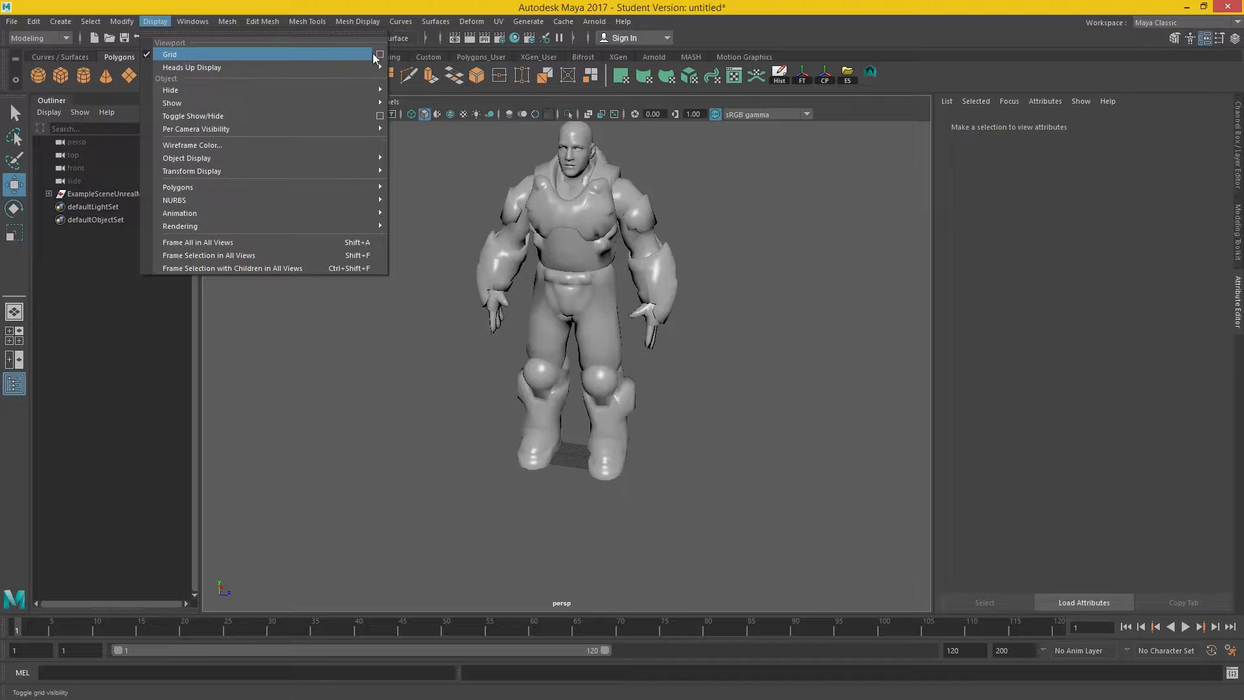
pyautogui.click(379, 55)
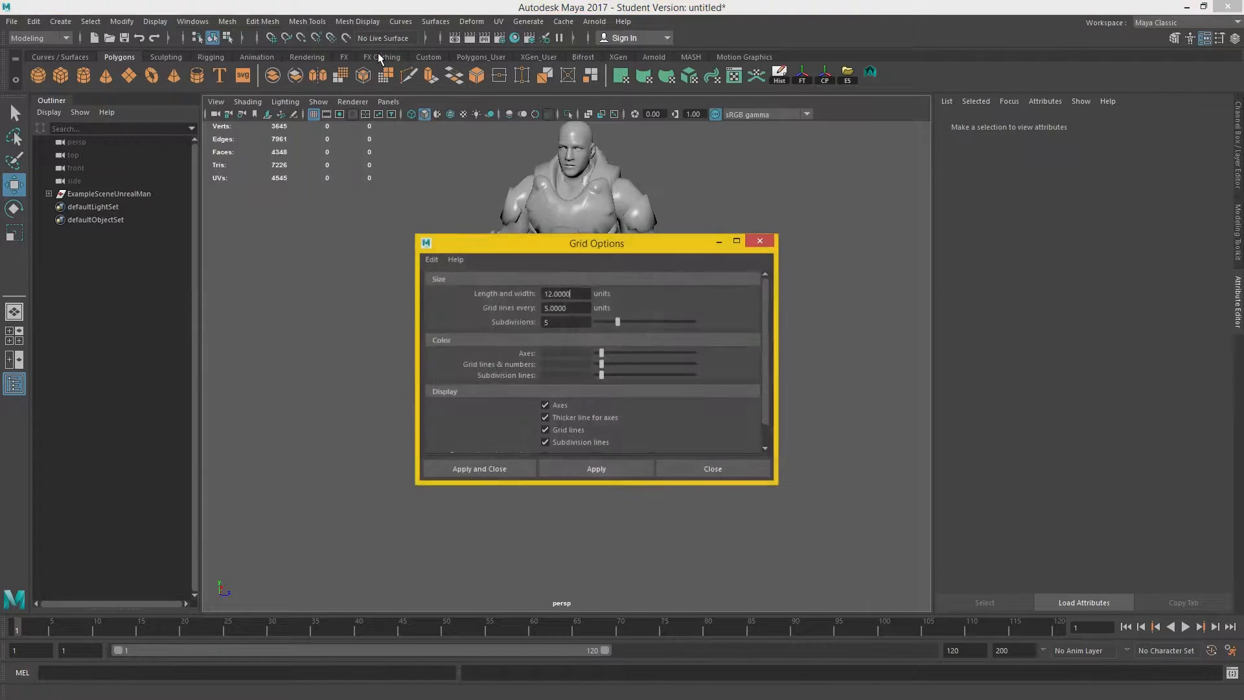
pyautogui.moveTo(596, 242); pyautogui.dragTo(732, 160)
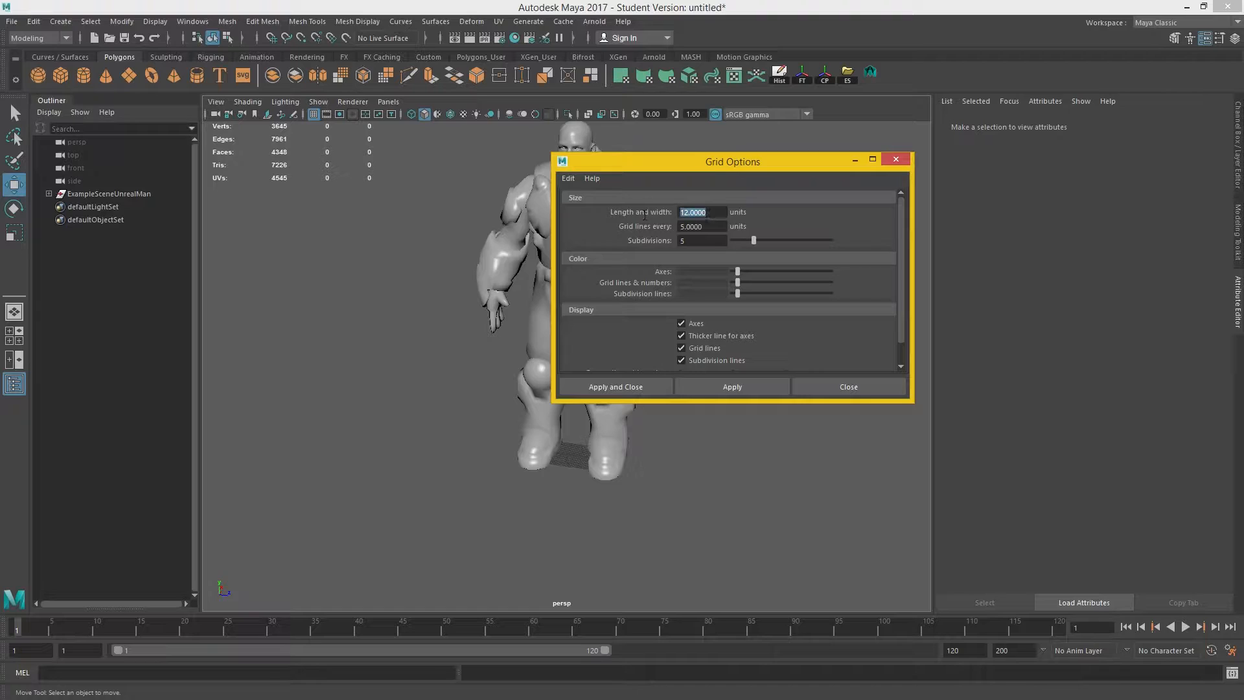
pyautogui.write('1')
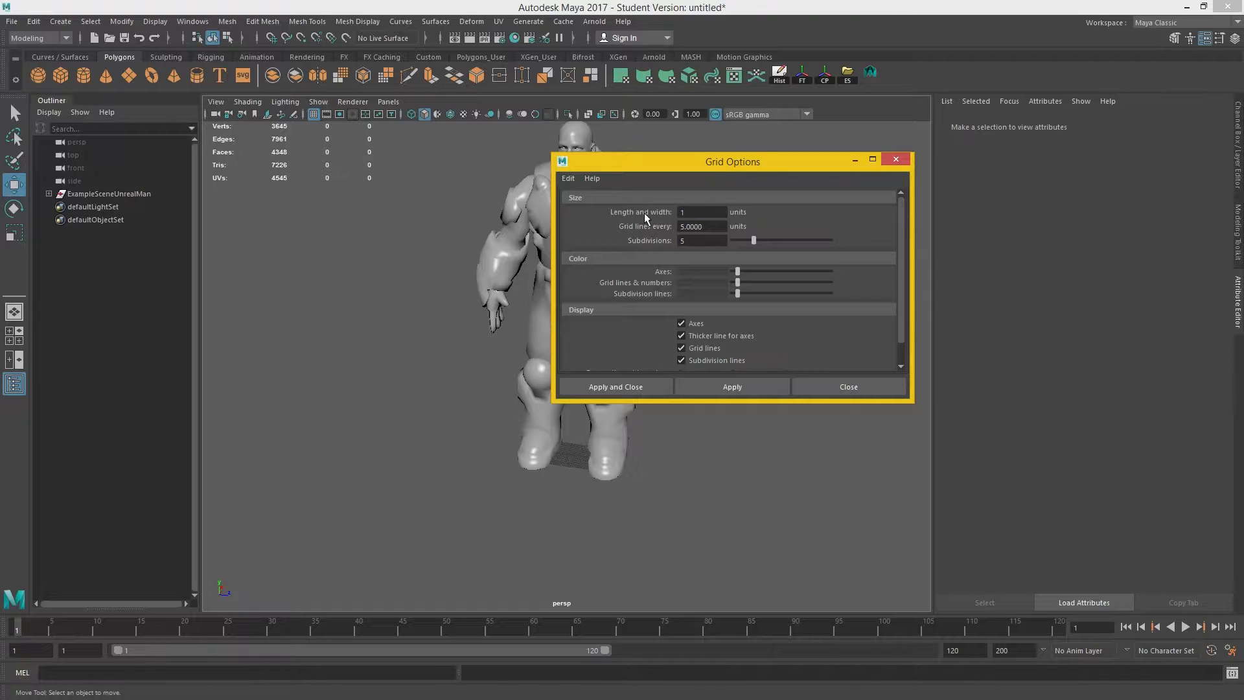
pyautogui.write('1000.0000')
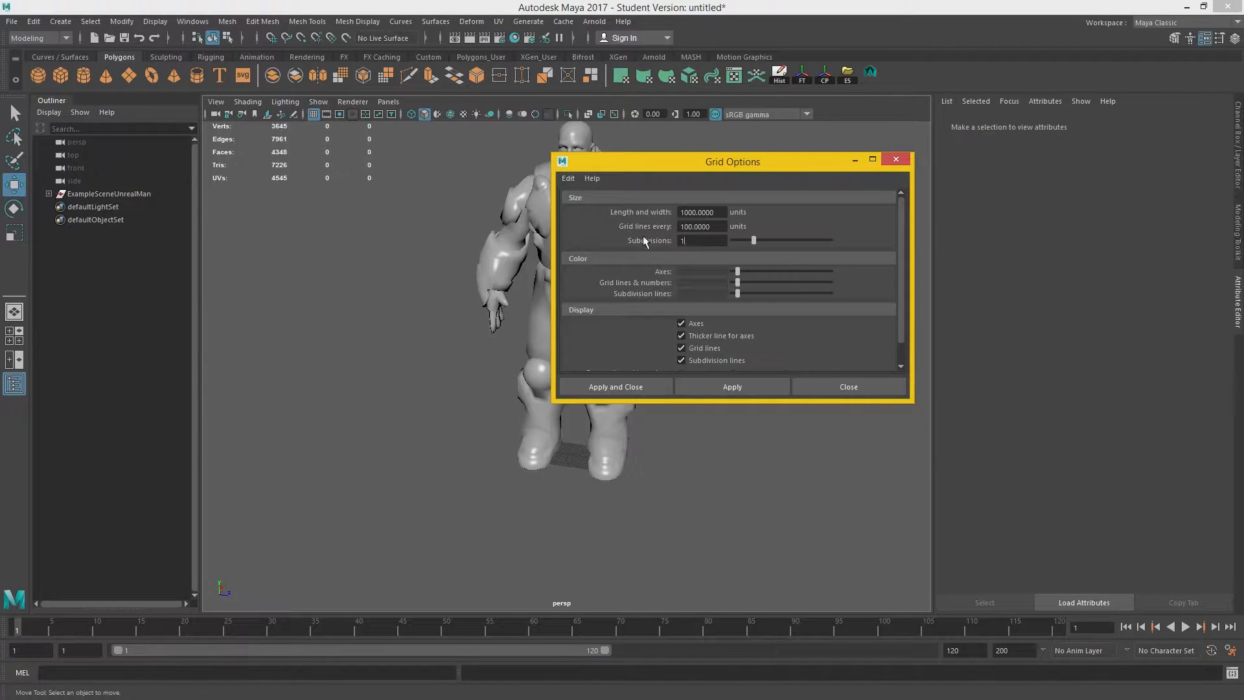
pyautogui.click(730, 386)
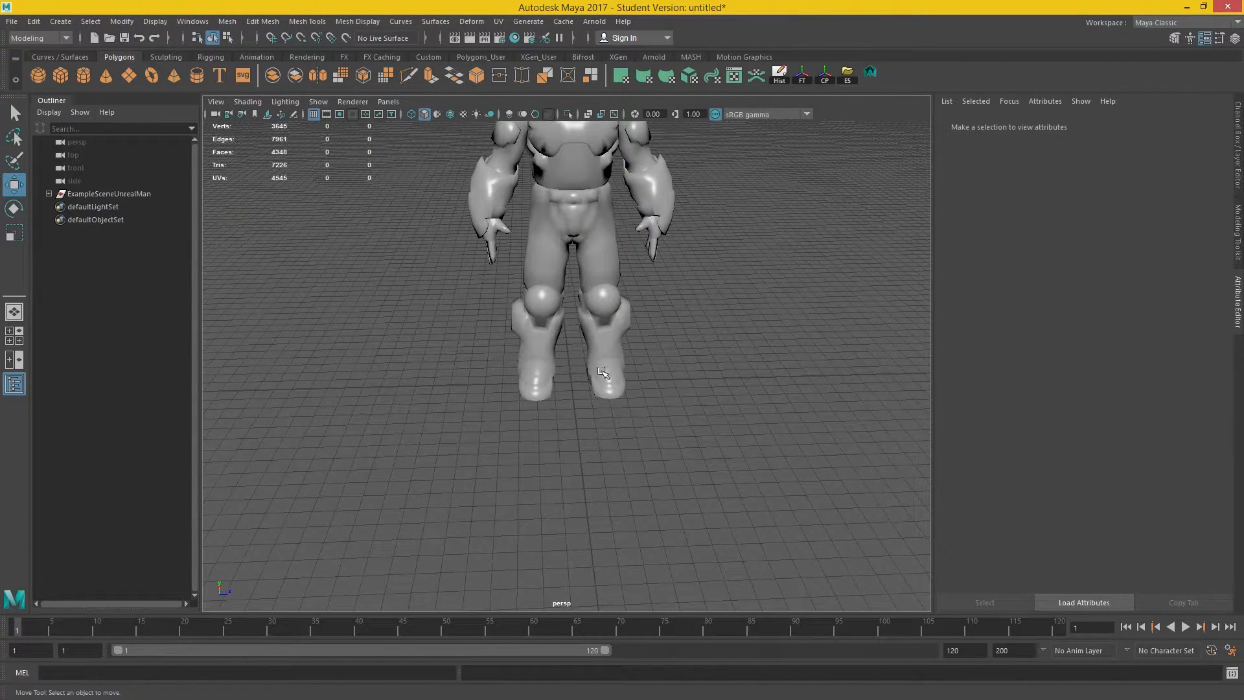
pyautogui.moveTo(760, 304)
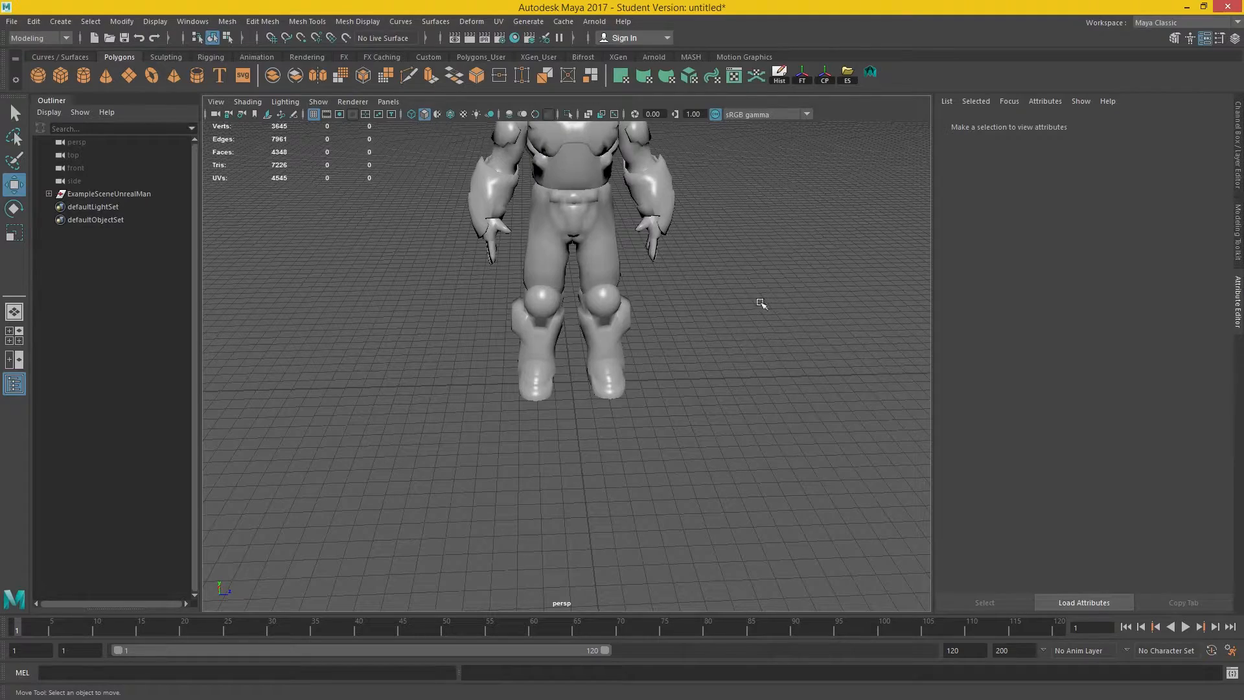
pyautogui.moveTo(759, 303); pyautogui.dragTo(640, 378)
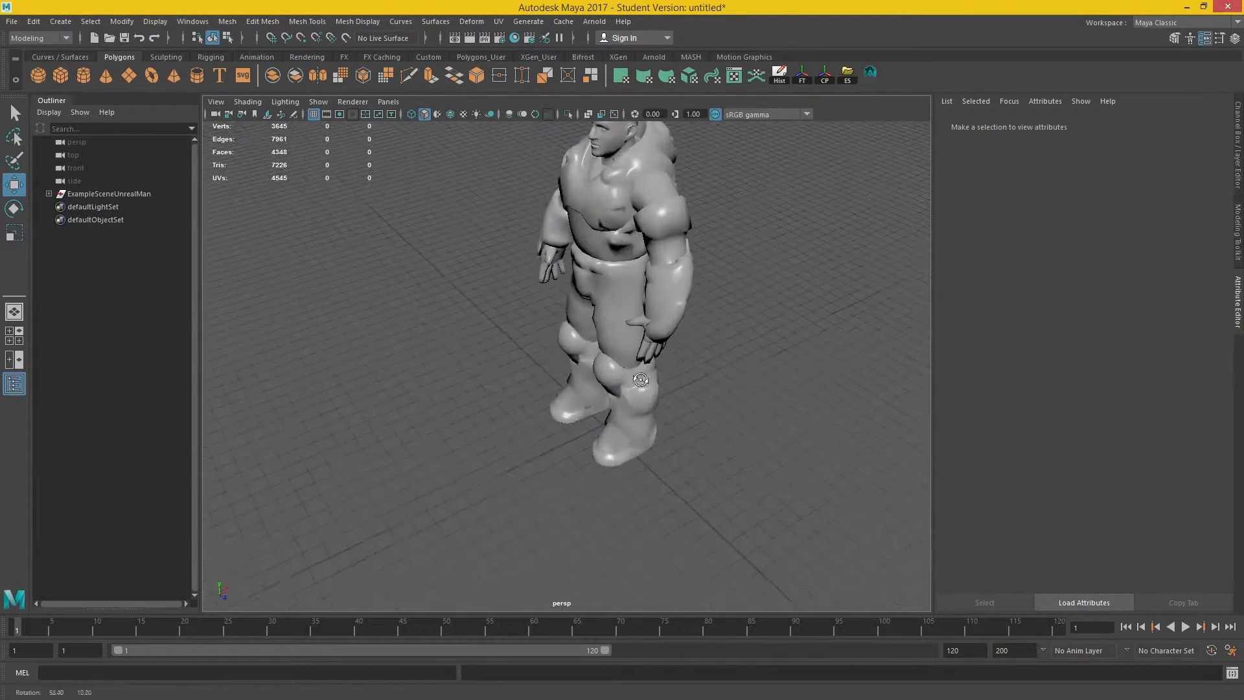
# Measure from the feet to above the head with the Distance Tool in side view, reading 184.604857
pyautogui.moveTo(642, 378); pyautogui.dragTo(553, 344)
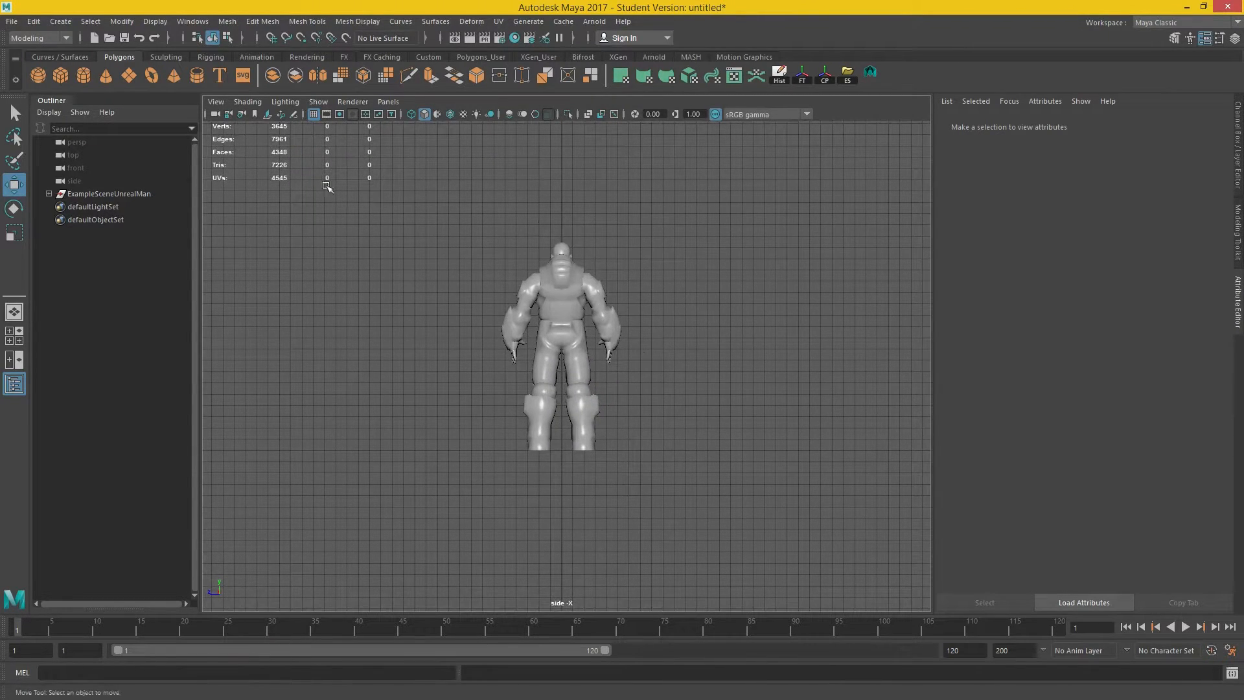
pyautogui.moveTo(599, 254)
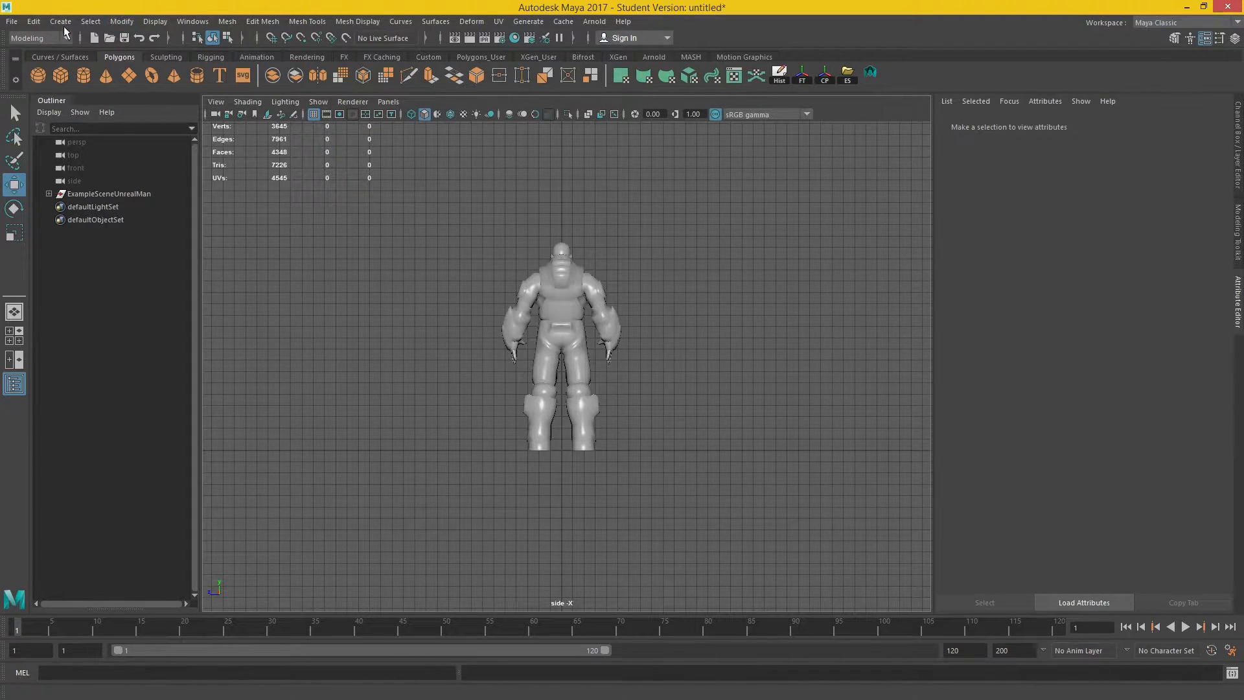
pyautogui.click(120, 22)
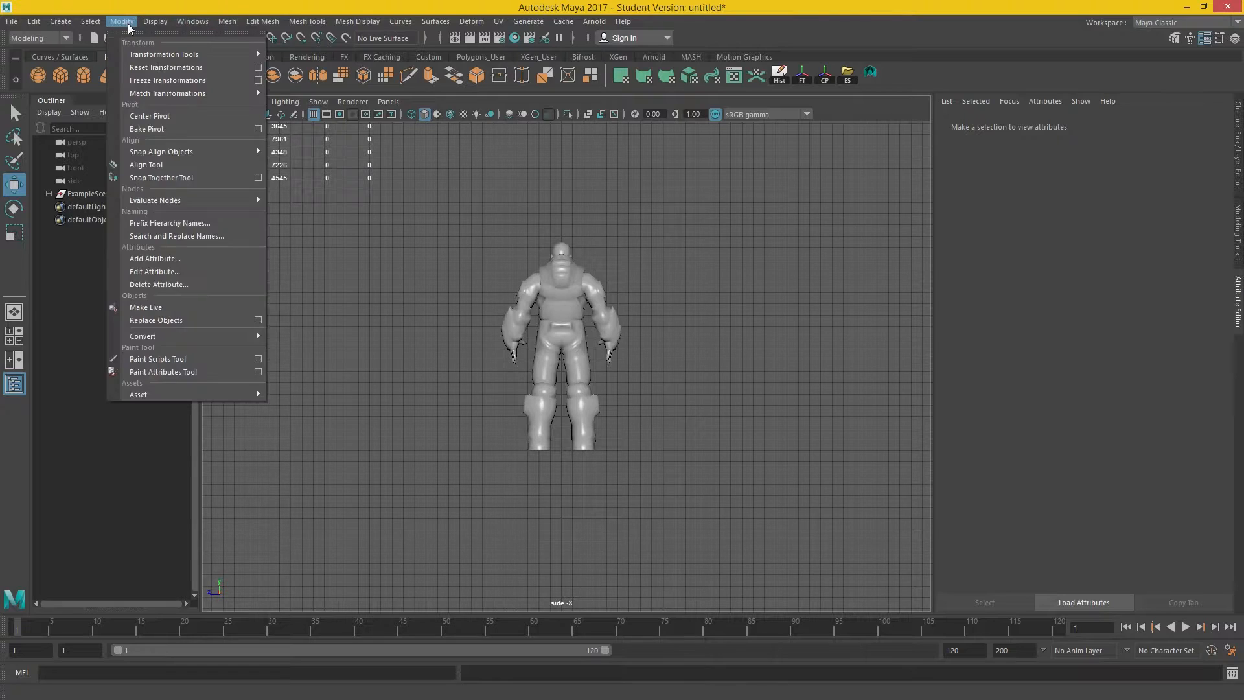
pyautogui.click(60, 21)
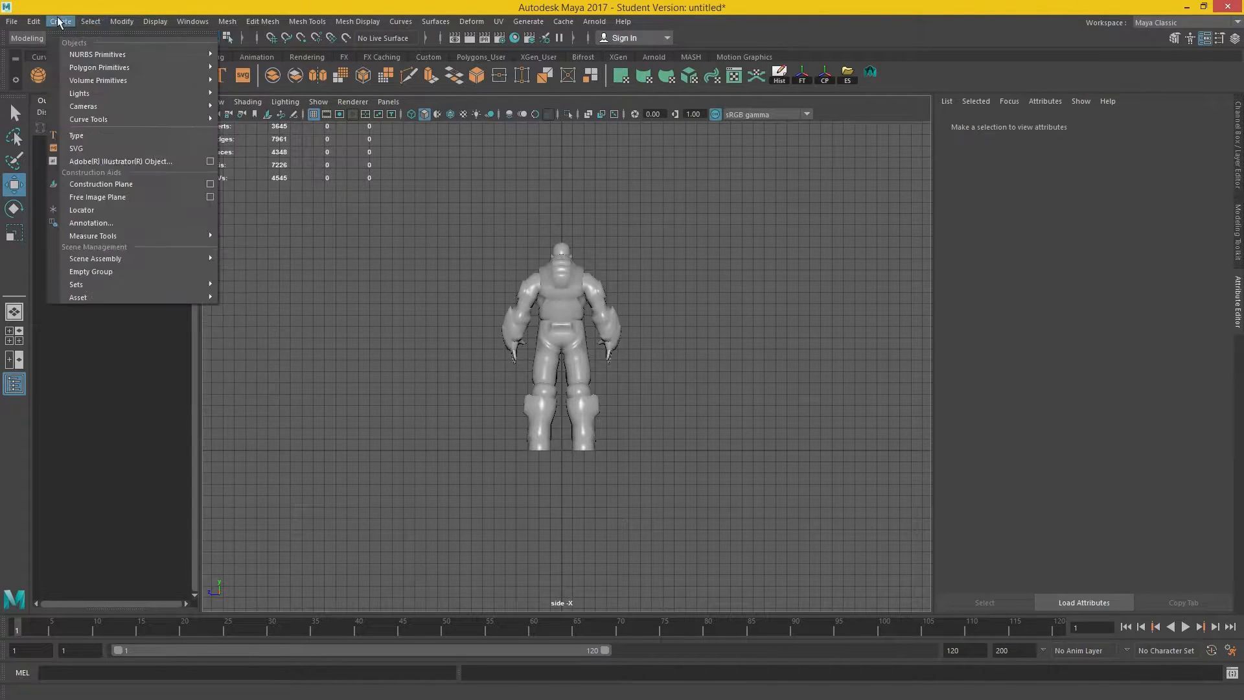
pyautogui.moveTo(94, 197)
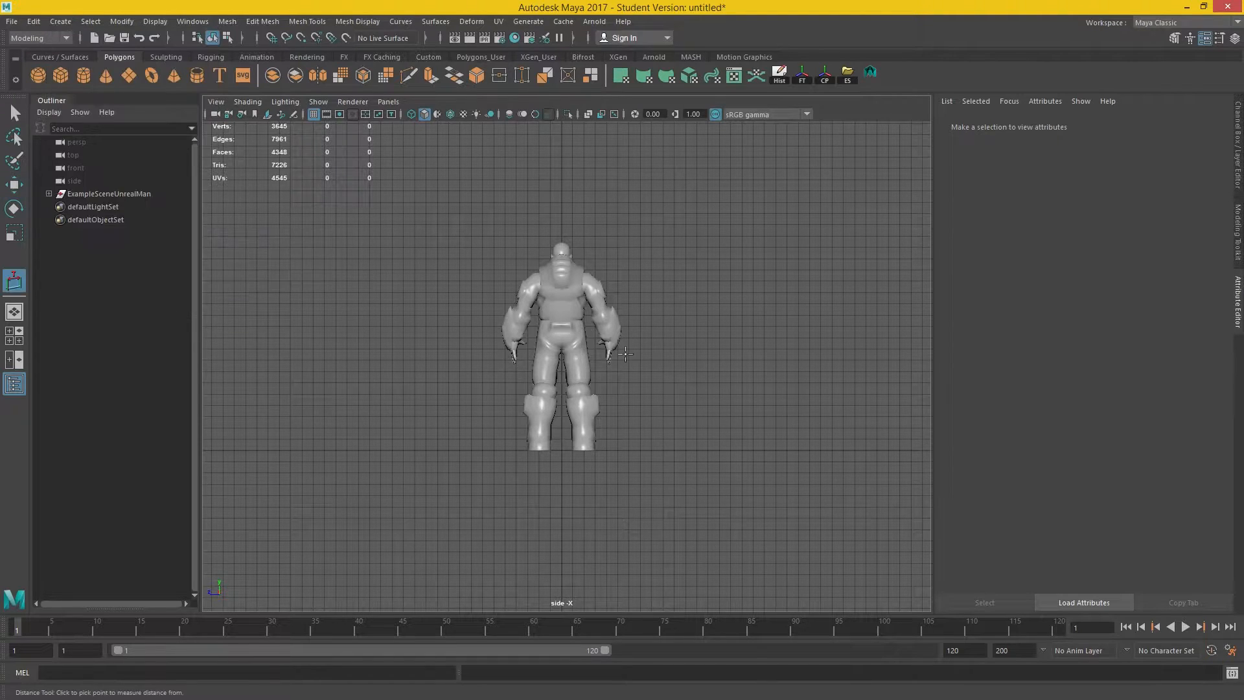
pyautogui.moveTo(627, 449)
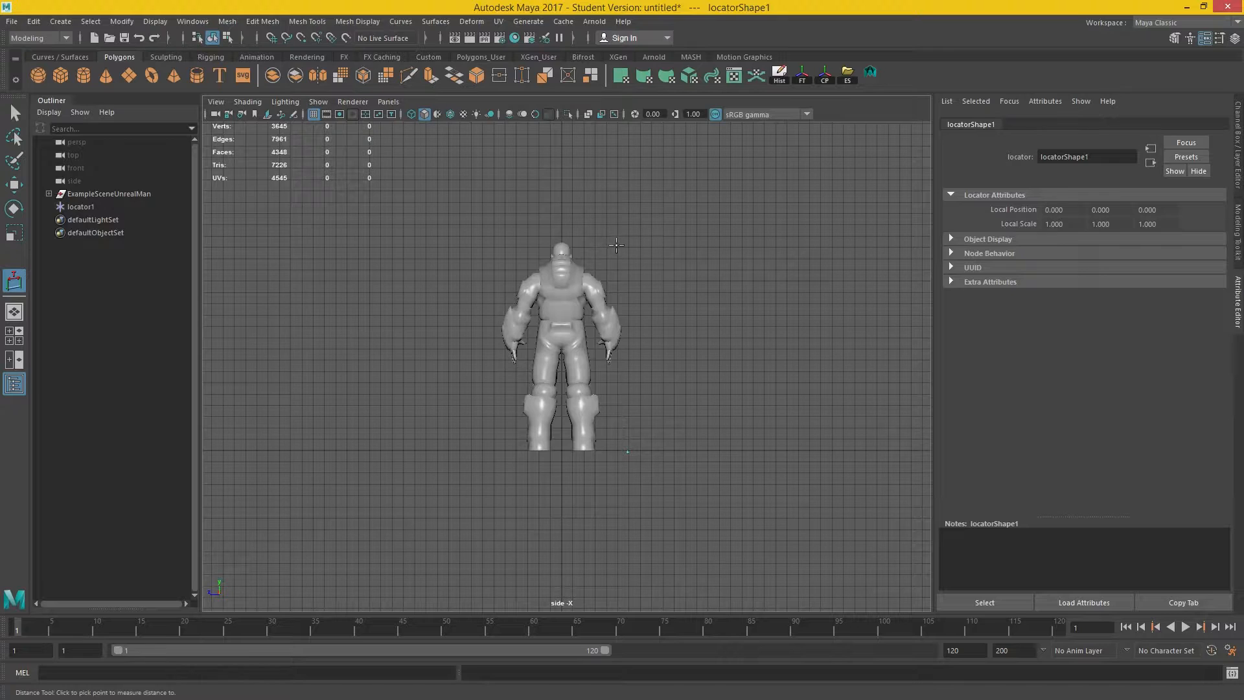
pyautogui.click(669, 444)
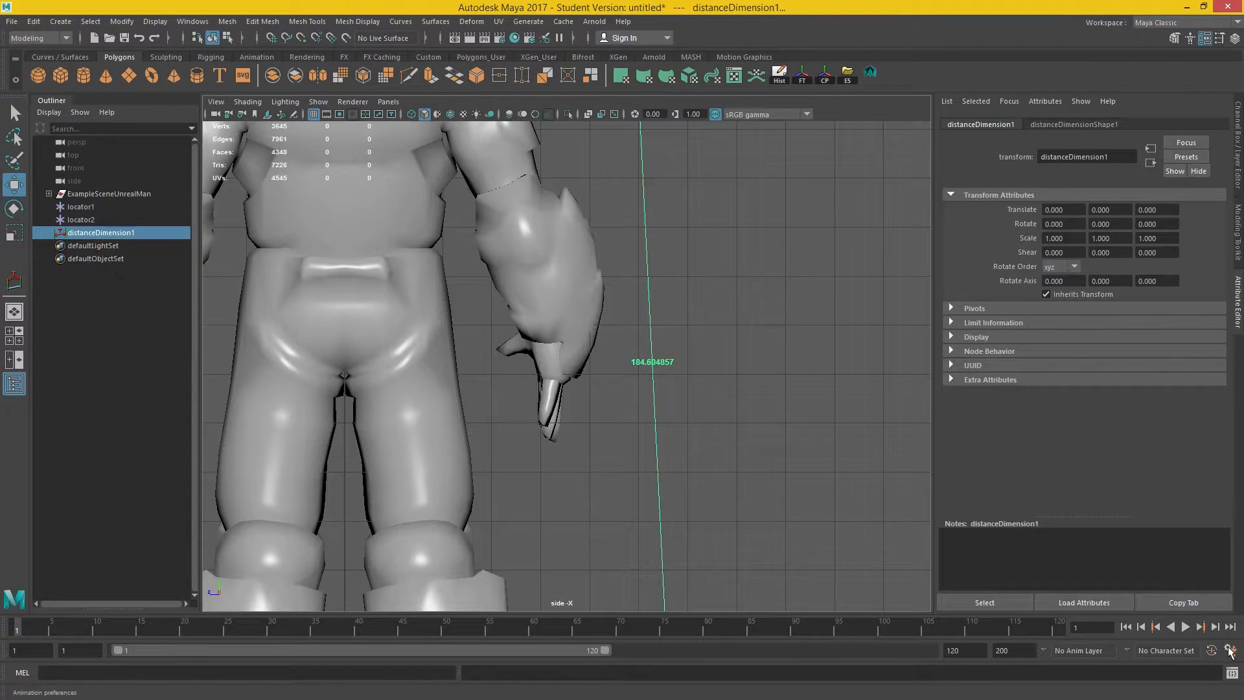
# Try foot as the linear unit, return it to centimeter, and save the preferences
pyautogui.click(1234, 649)
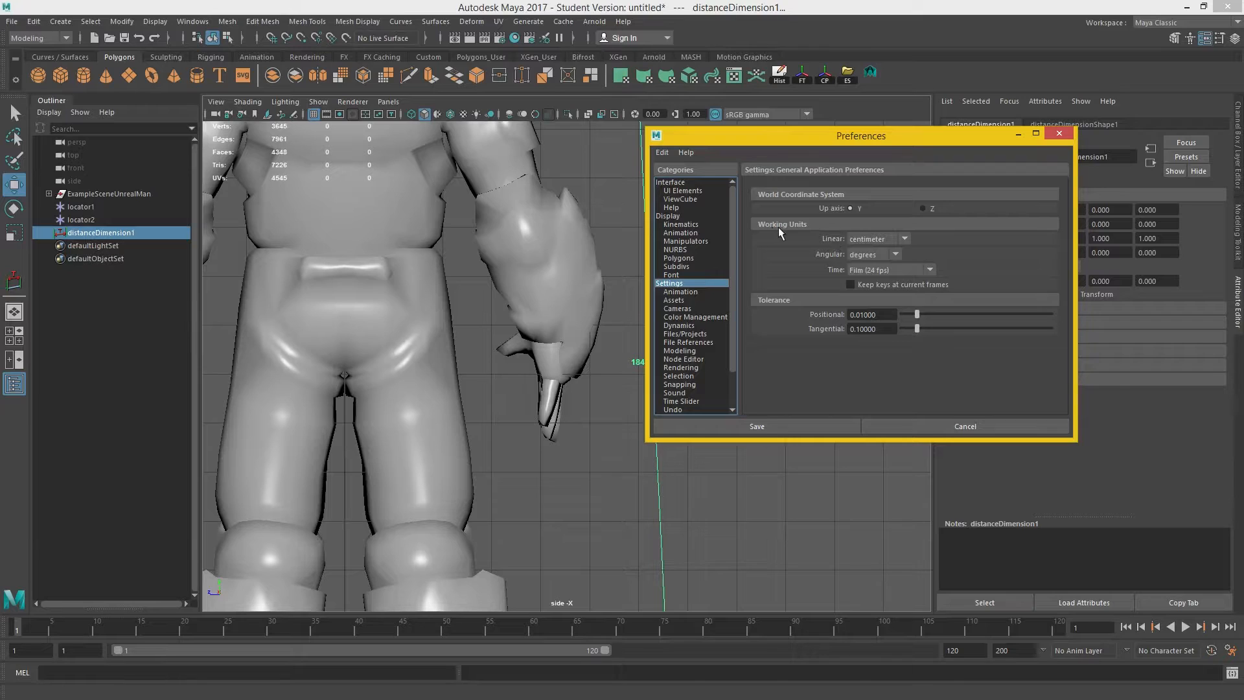
pyautogui.click(903, 239)
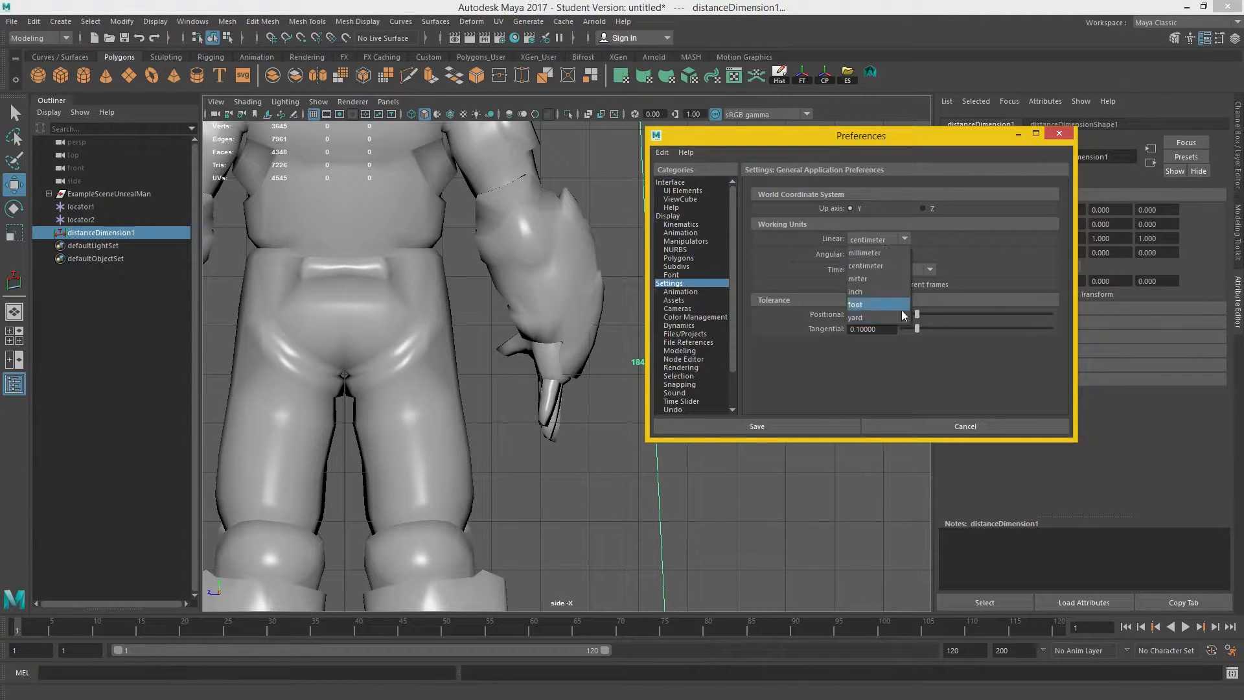
pyautogui.click(855, 303)
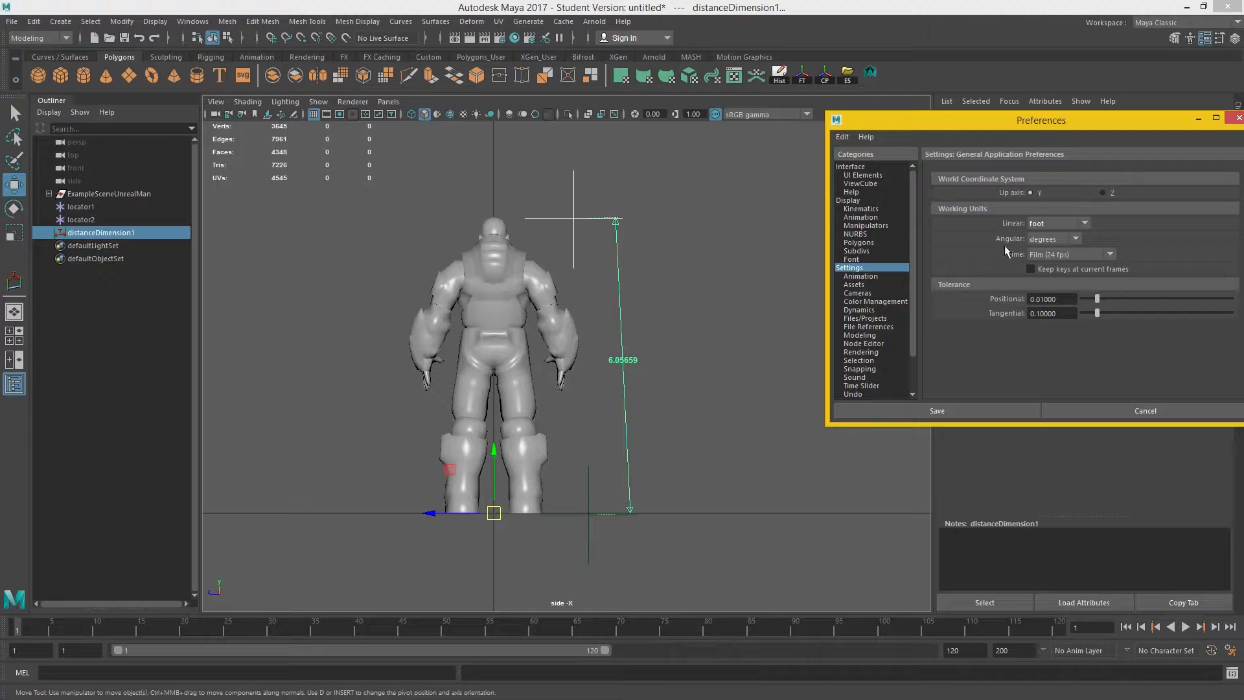
pyautogui.click(1055, 223)
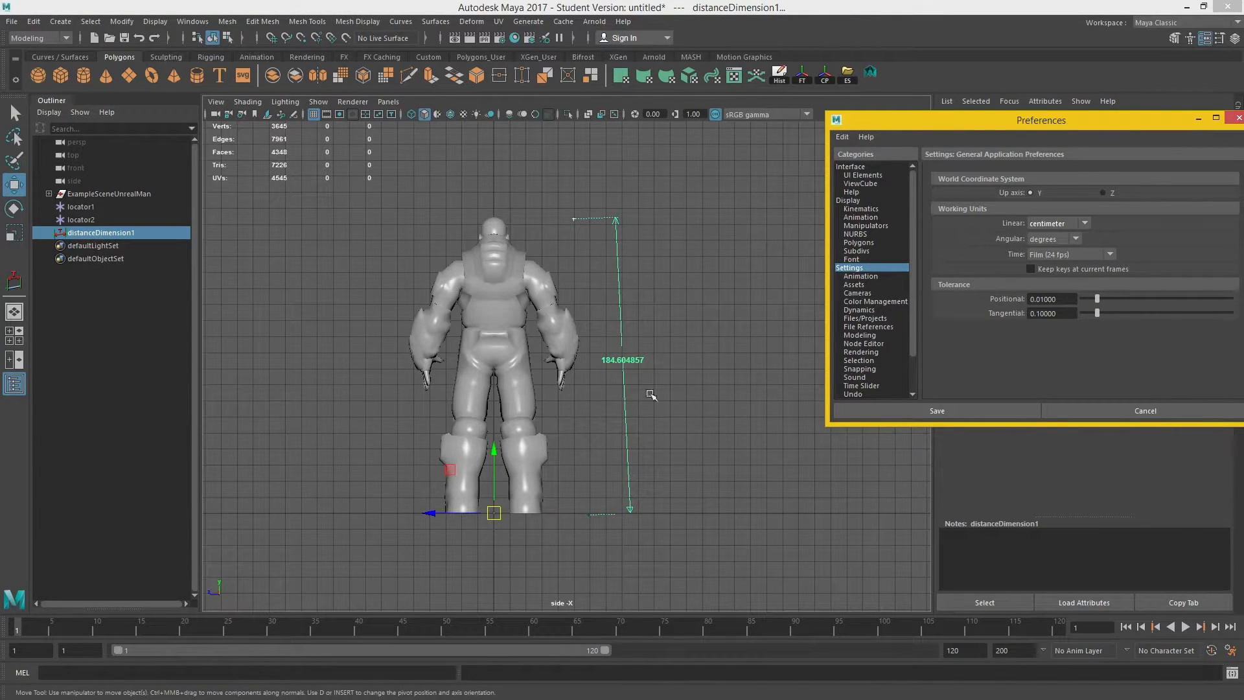
pyautogui.moveTo(1057, 265)
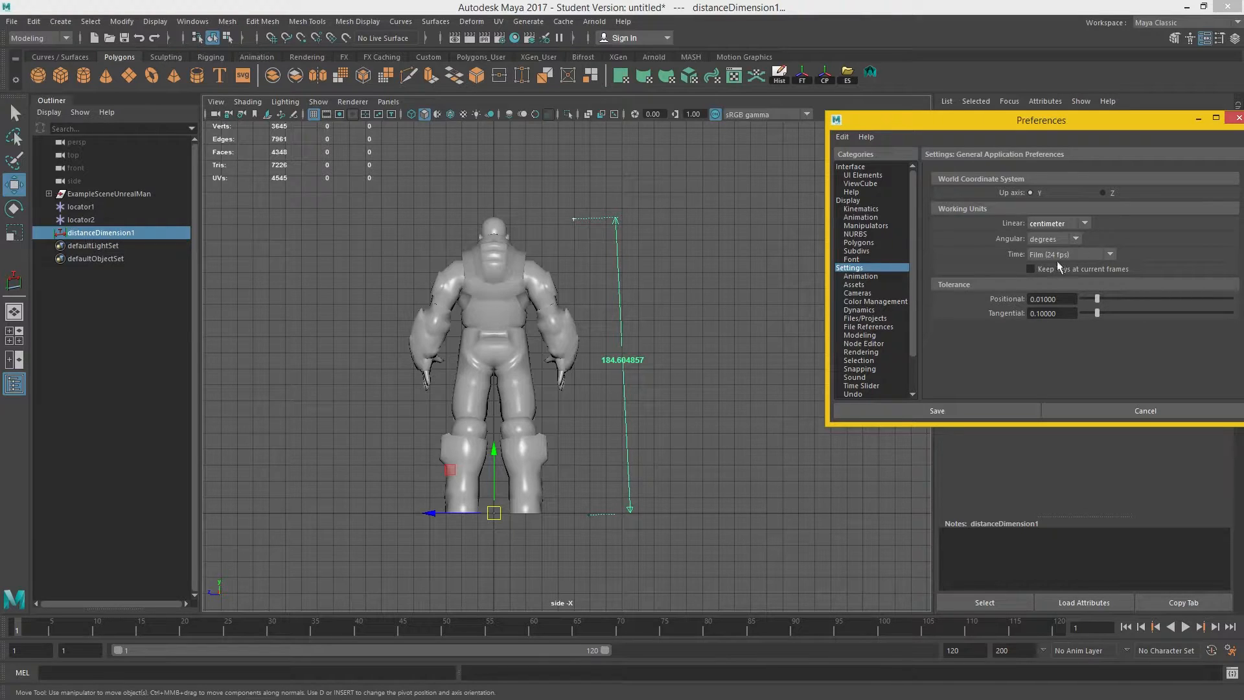
pyautogui.moveTo(1041, 119); pyautogui.dragTo(980, 83)
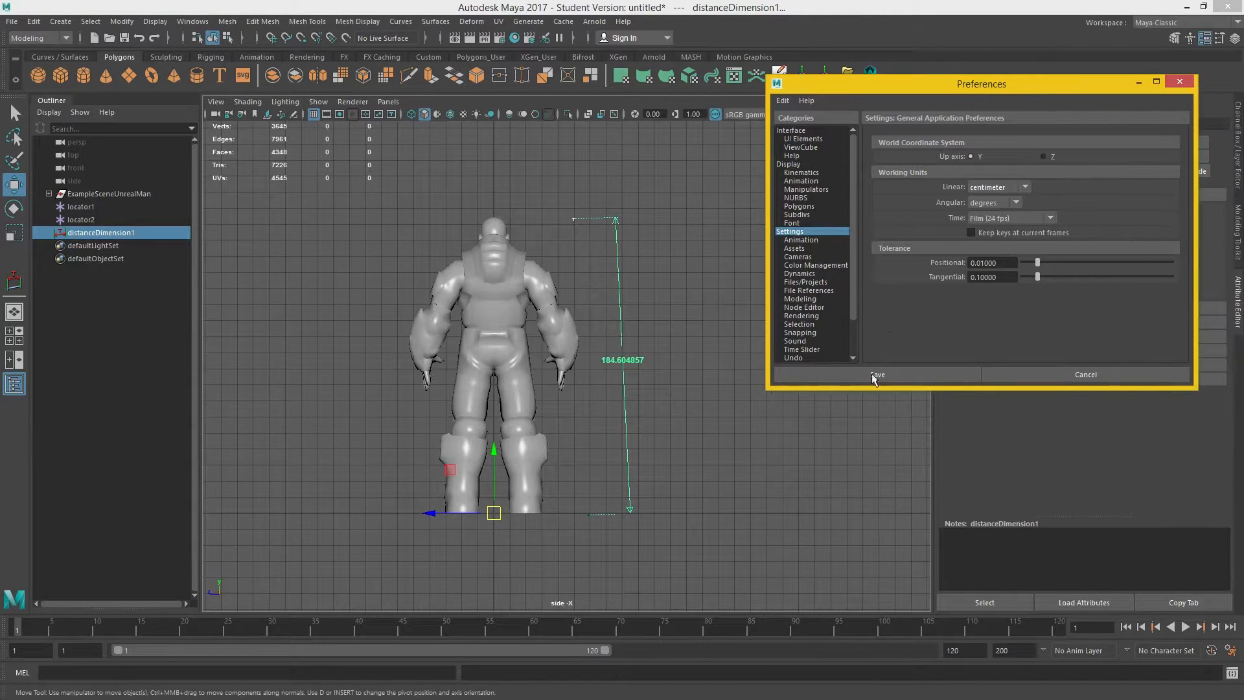
pyautogui.click(877, 374)
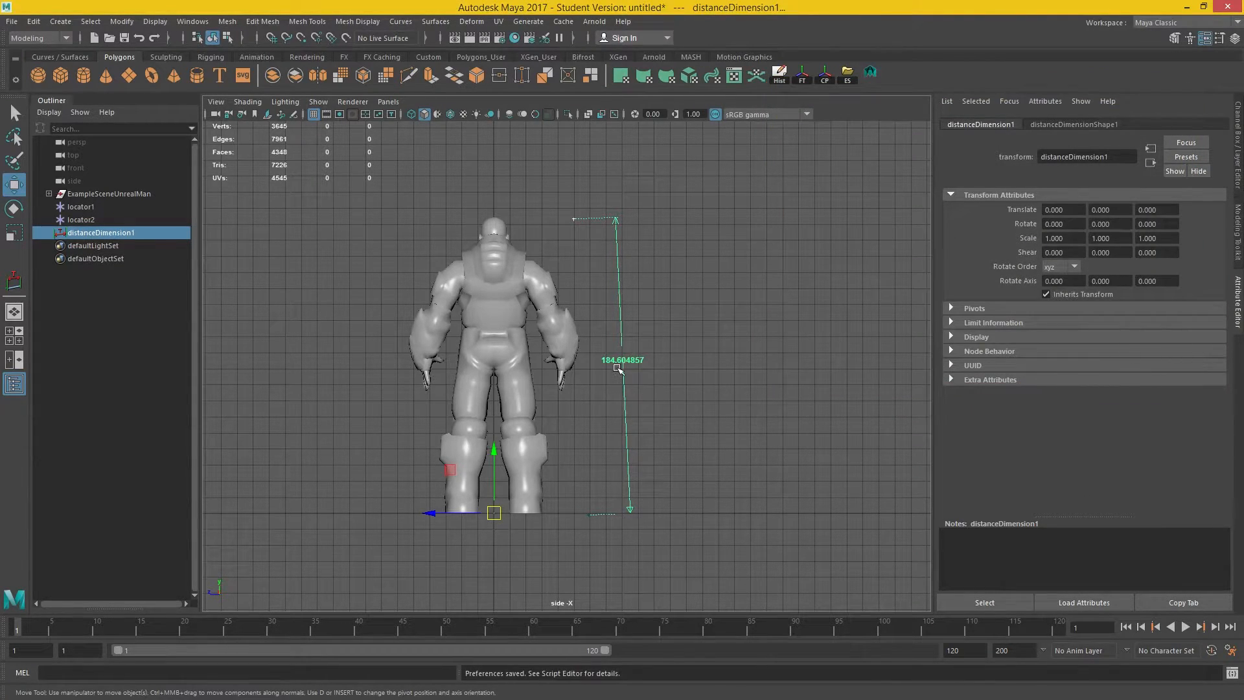
pyautogui.moveTo(642, 313)
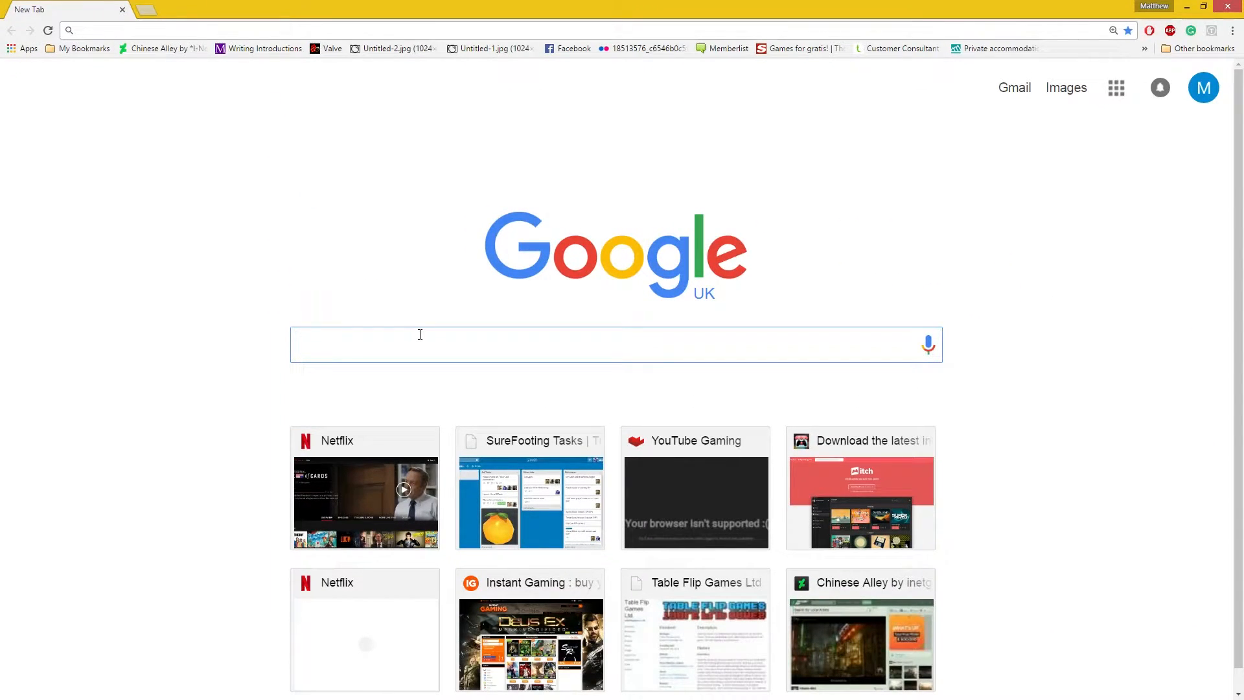
# Search 'foot to cm' and enter 6 feet to read 182.88 centimetres
pyautogui.write('foot to')
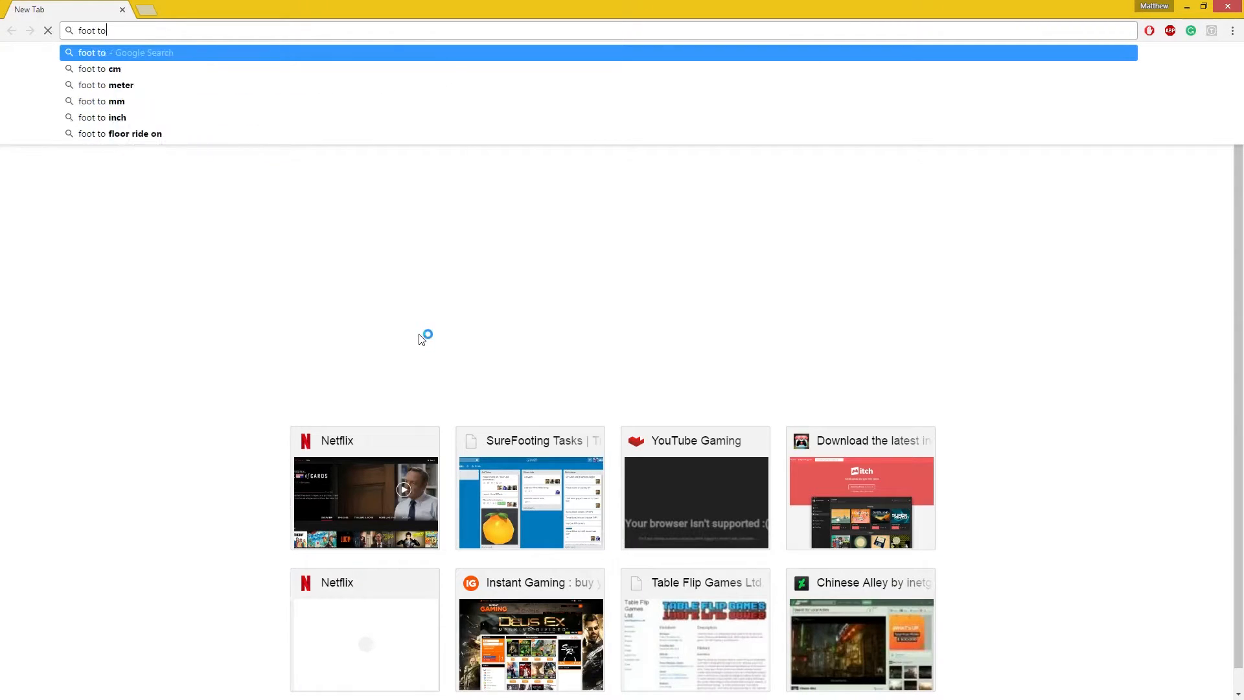
pyautogui.click(93, 51)
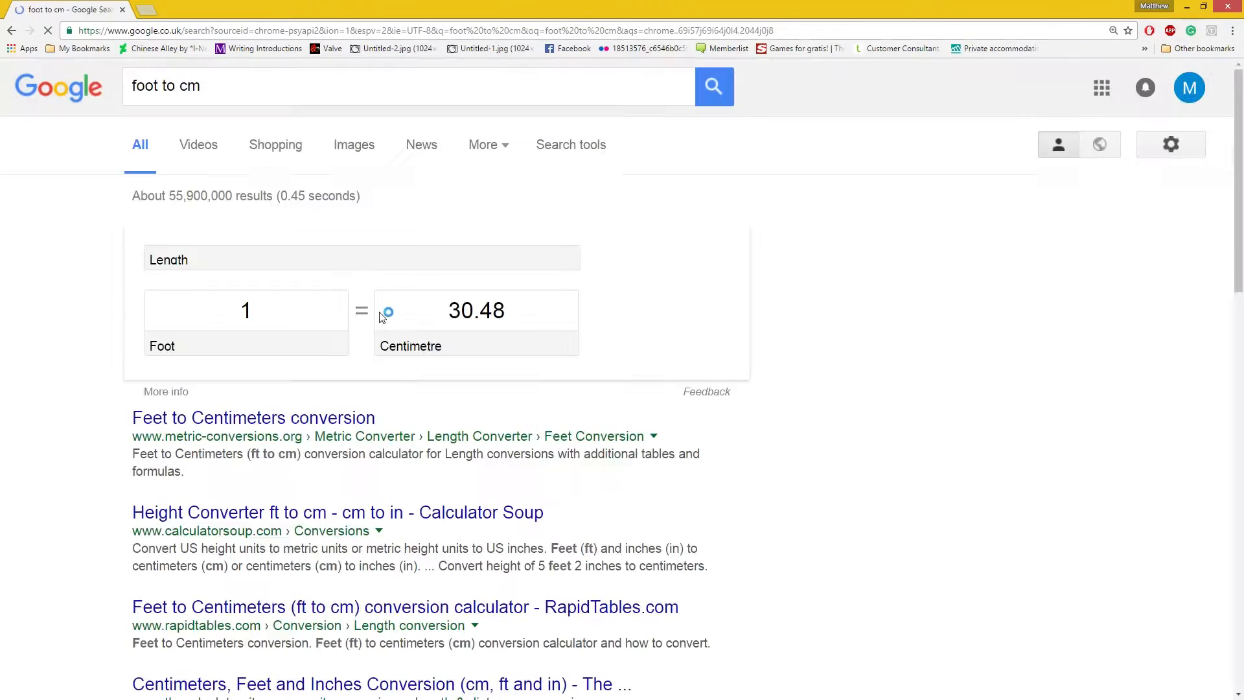
pyautogui.click(245, 309)
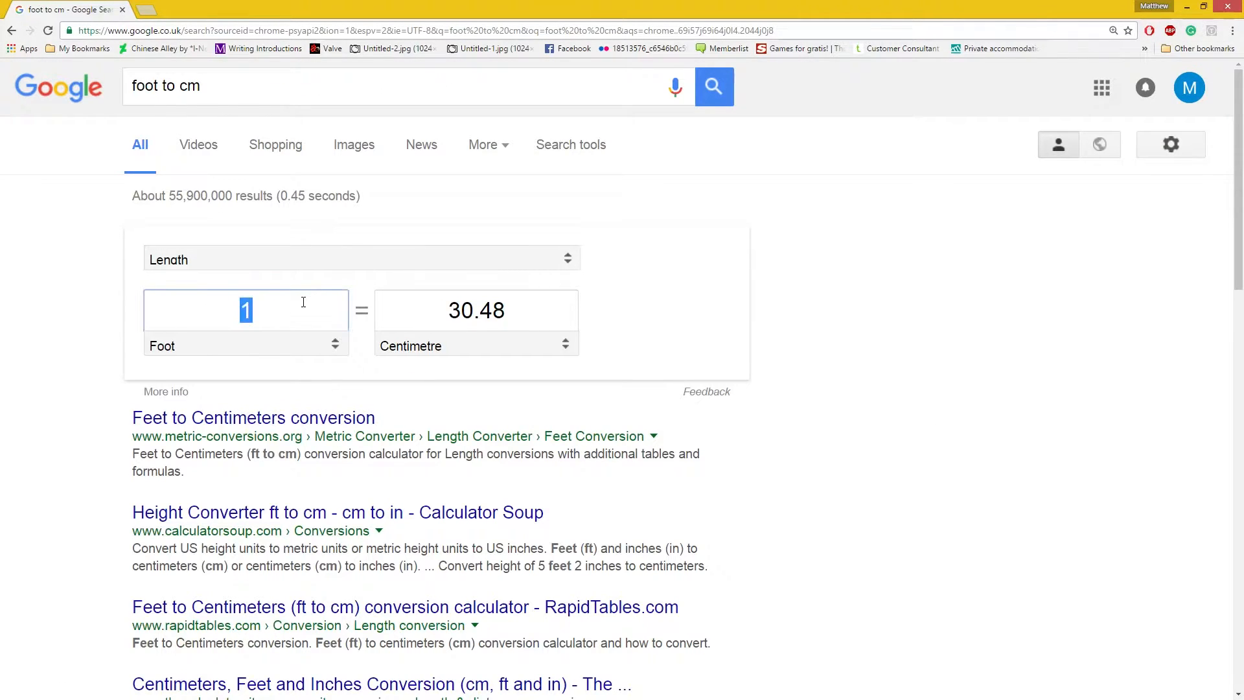
pyautogui.write('6')
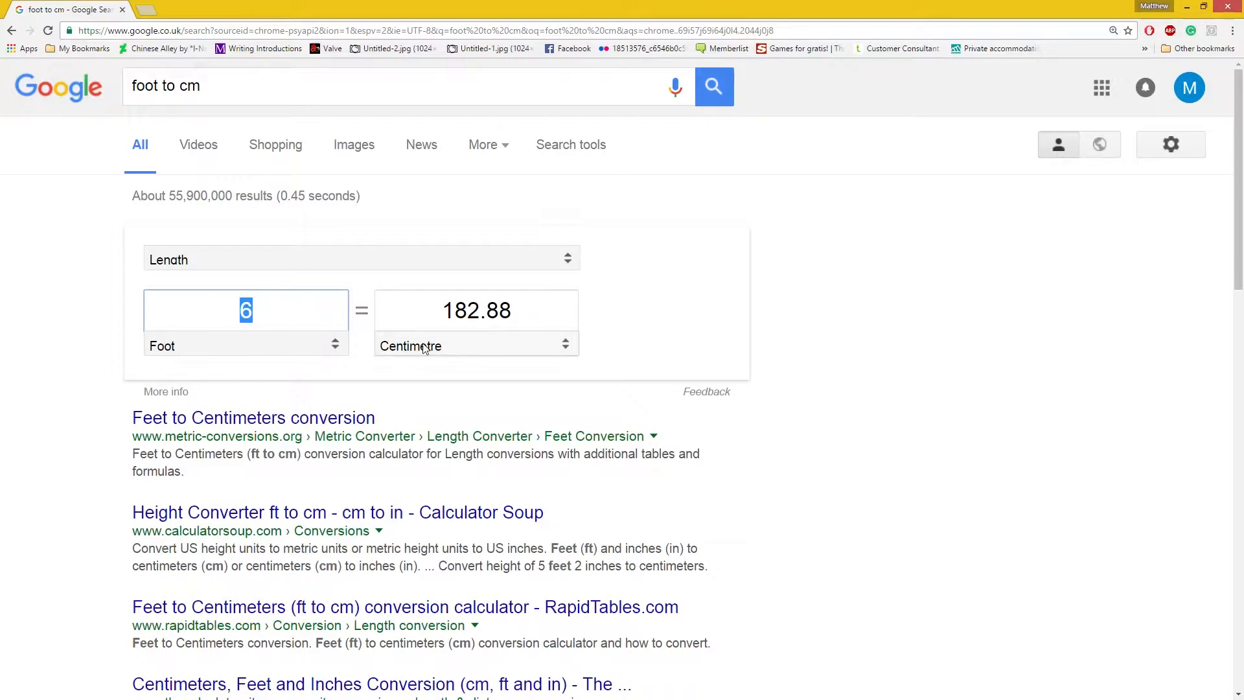
pyautogui.moveTo(359, 250)
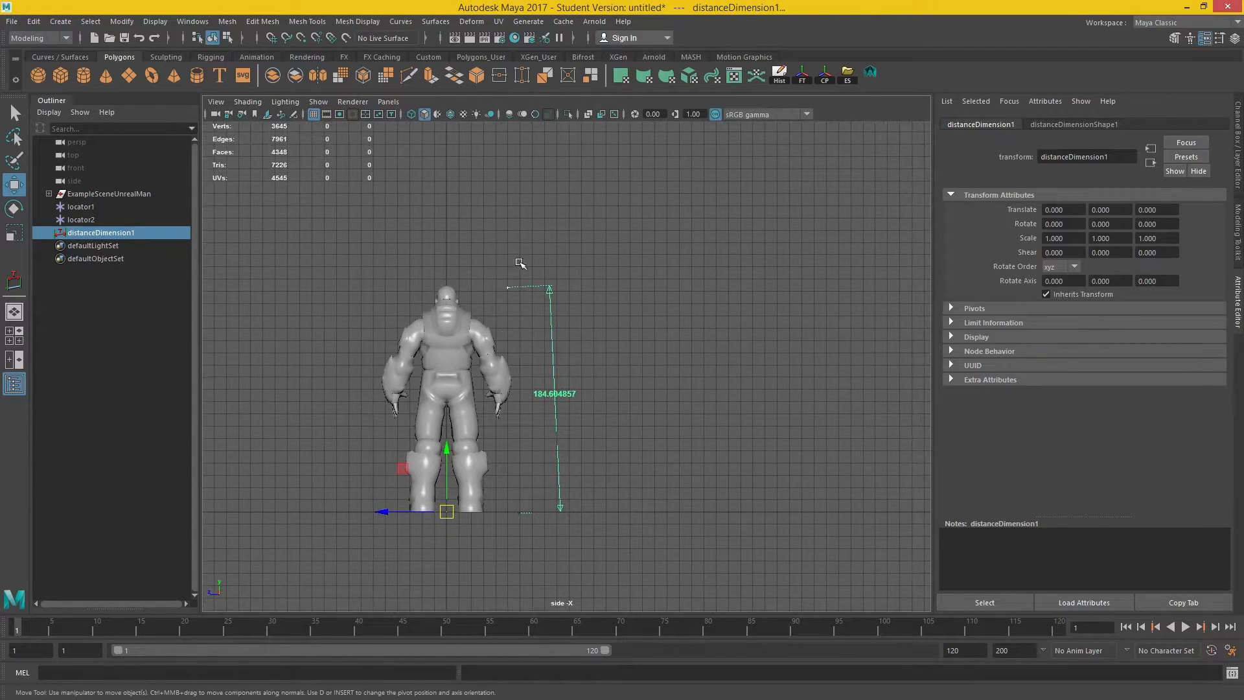
pyautogui.moveTo(456, 230)
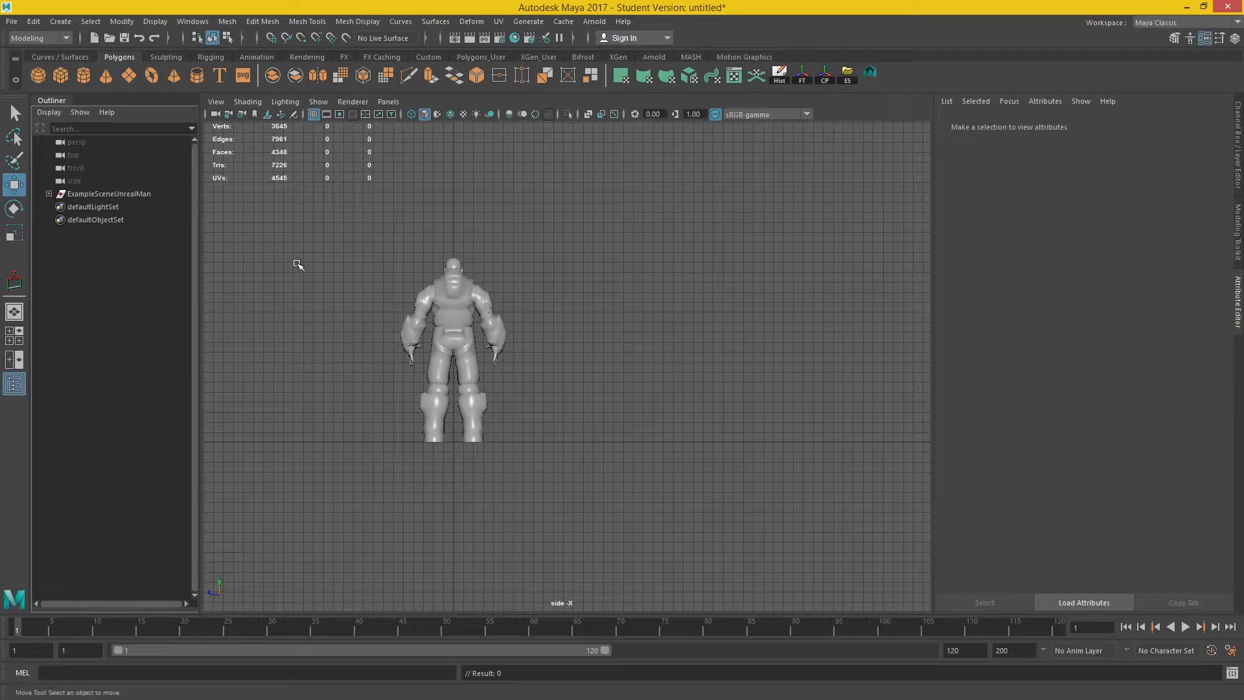
# Switch viewport layout while clearing the locators and adding a polygon cube at the feet
pyautogui.press('space')
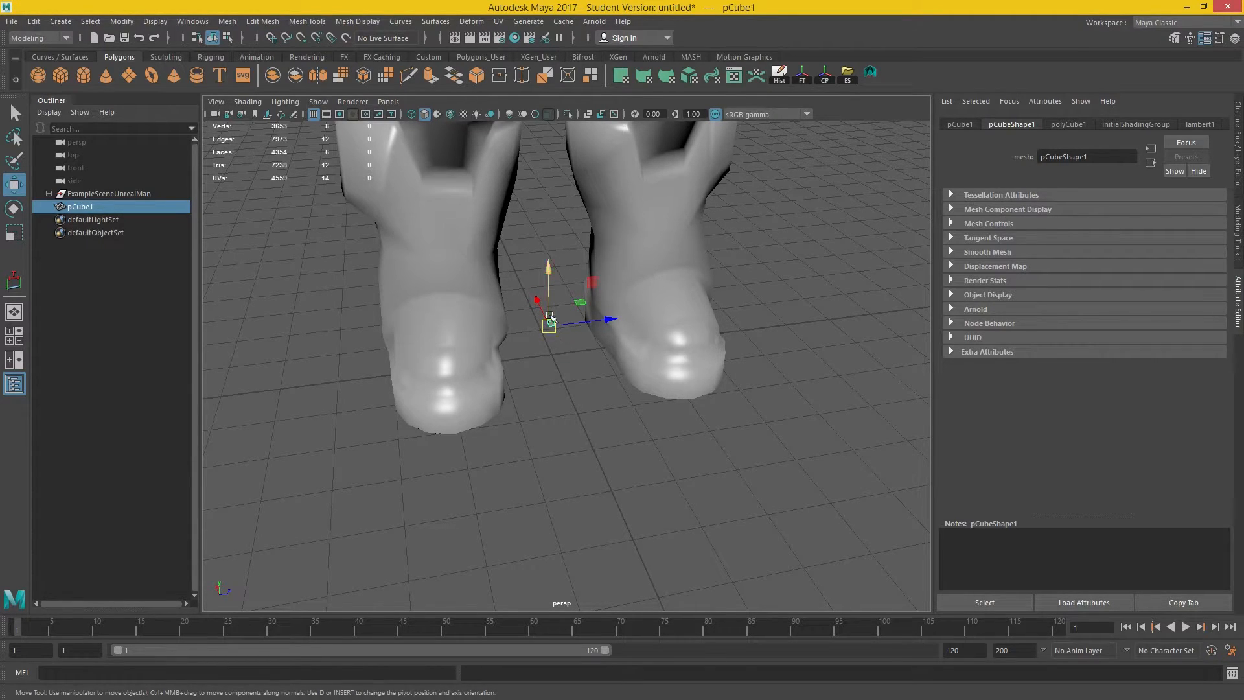
# Pull a face of pCube1 outward to stretch the cube toward a tall thin wall panel
pyautogui.moveTo(547, 317); pyautogui.dragTo(554, 353)
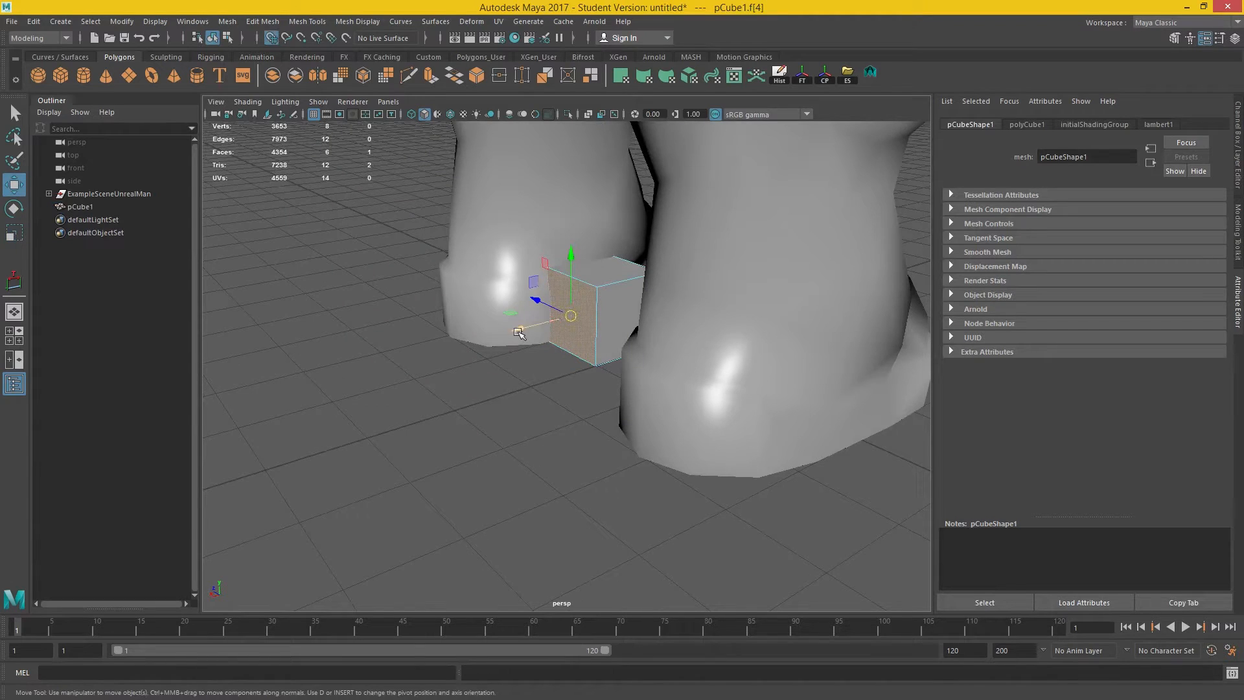
pyautogui.moveTo(563, 333); pyautogui.dragTo(666, 314)
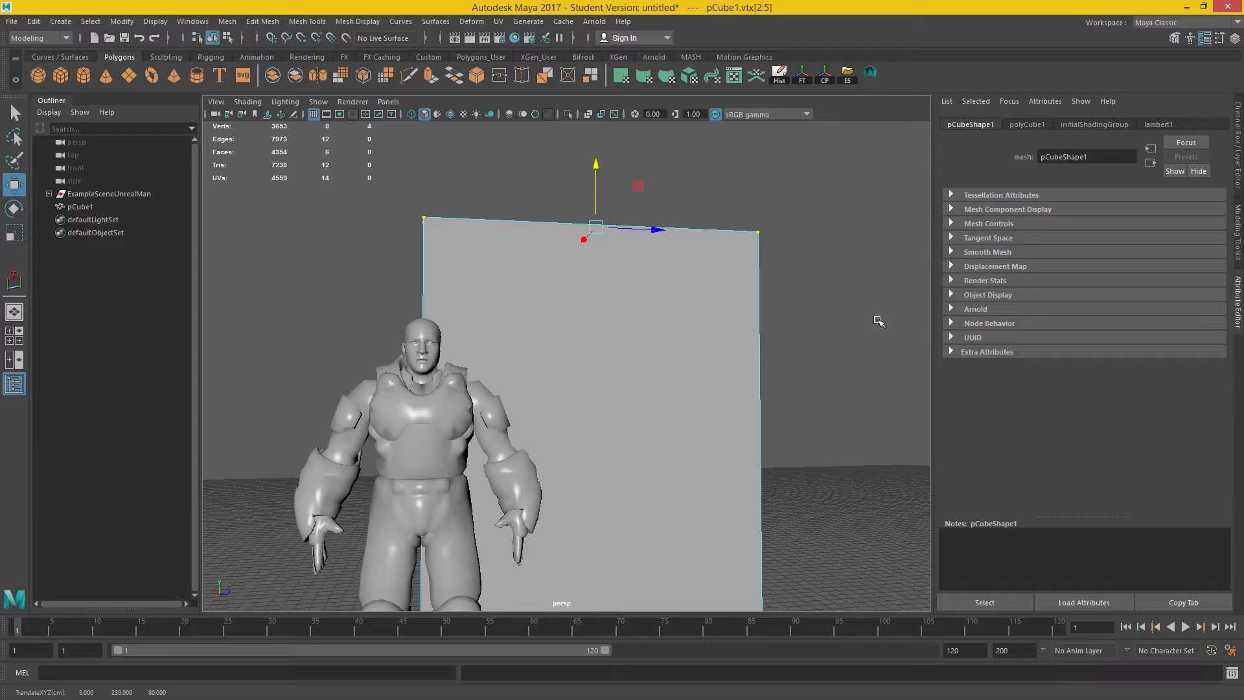
# Return to Object Mode and place duplicate pCube2 edge to edge with pCube1
pyautogui.rightClick(591, 231)
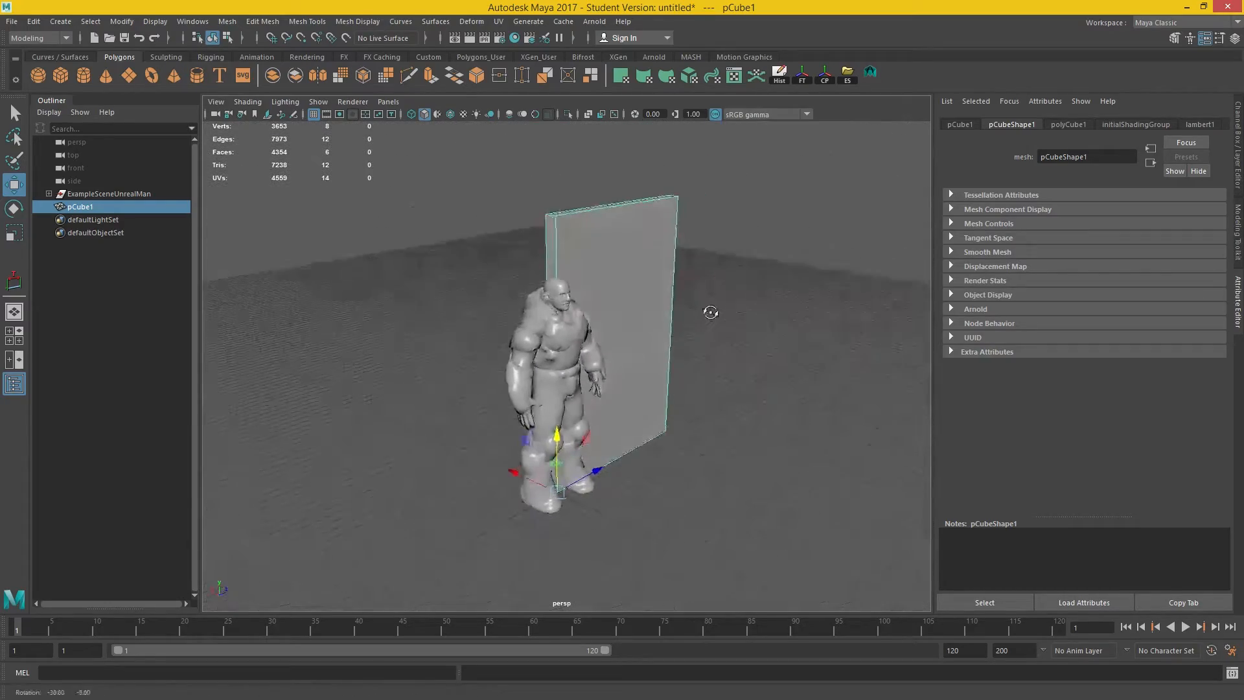
pyautogui.moveTo(710, 312); pyautogui.dragTo(435, 266)
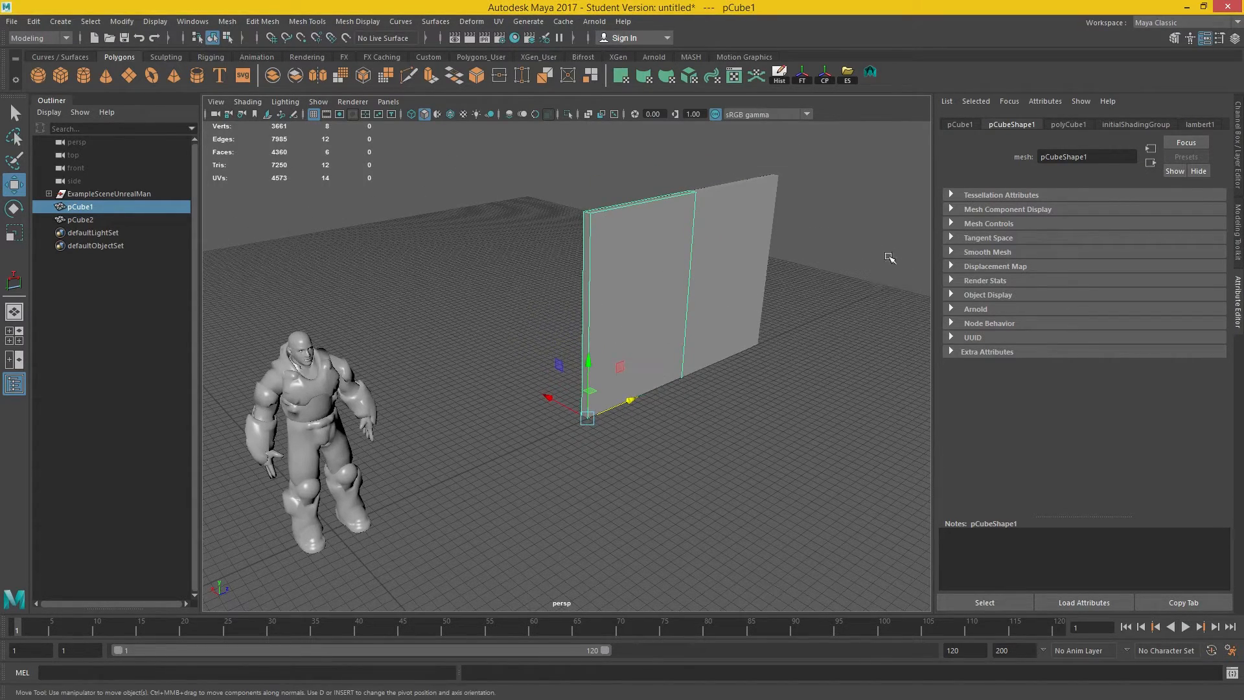
pyautogui.moveTo(575, 247)
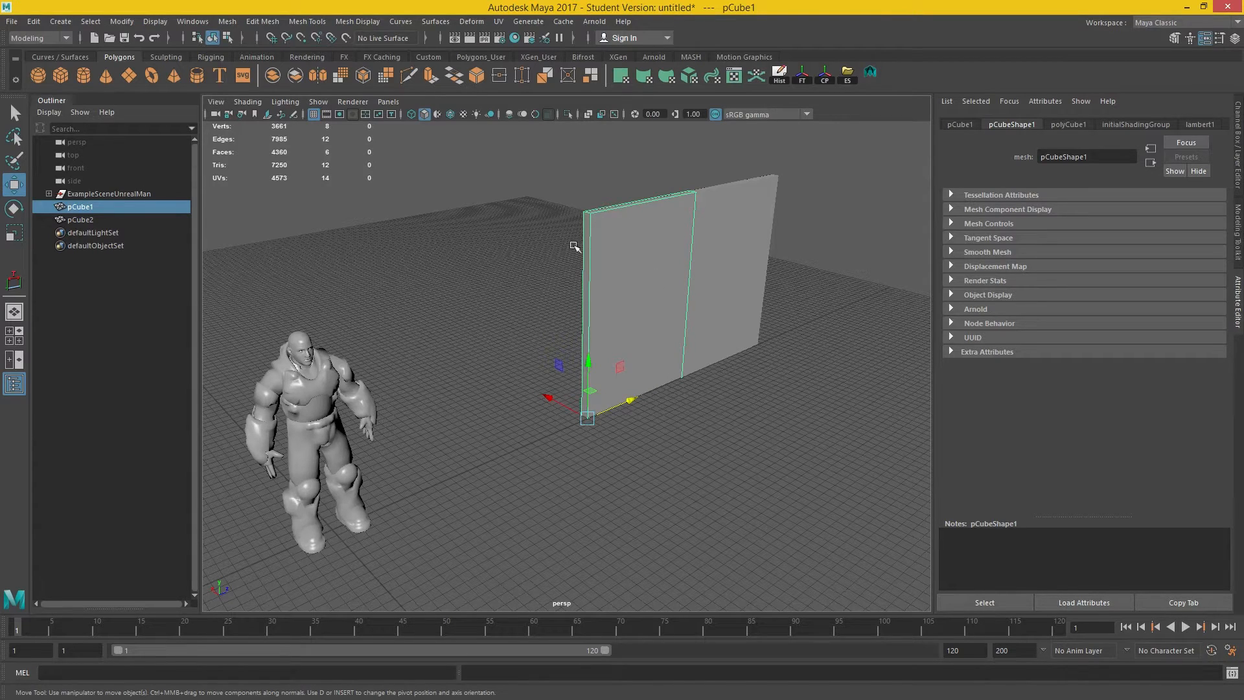
pyautogui.moveTo(549, 171)
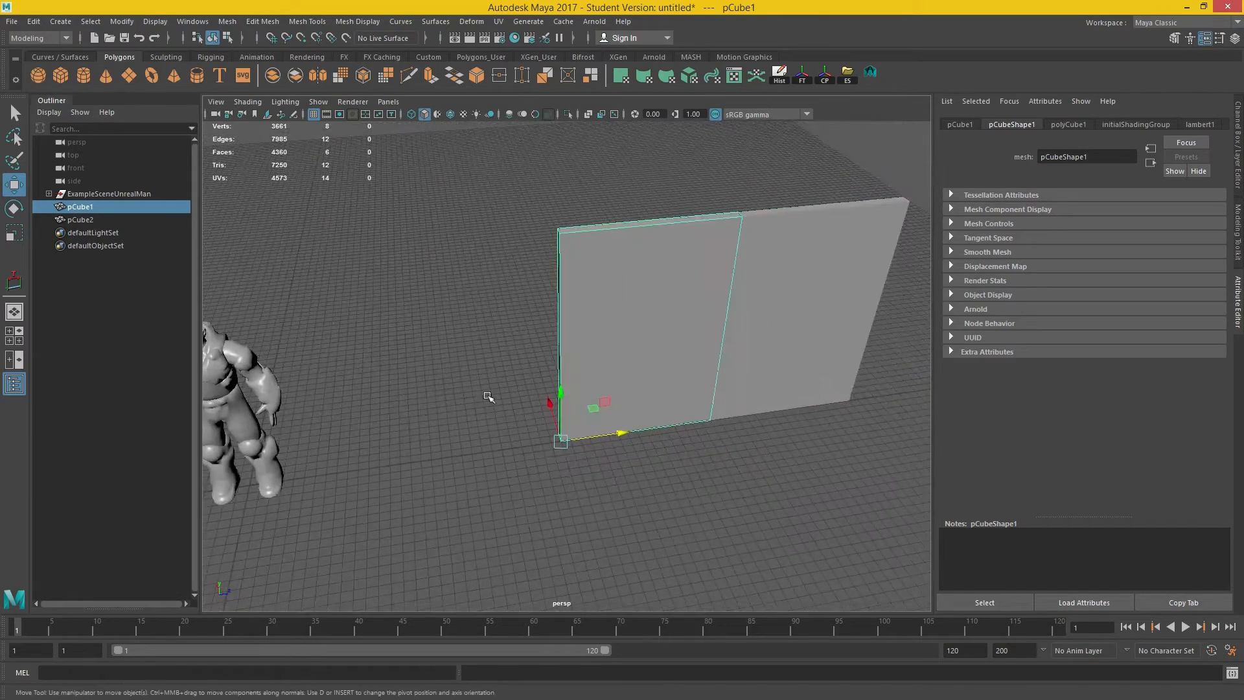
pyautogui.moveTo(488, 397); pyautogui.dragTo(658, 243)
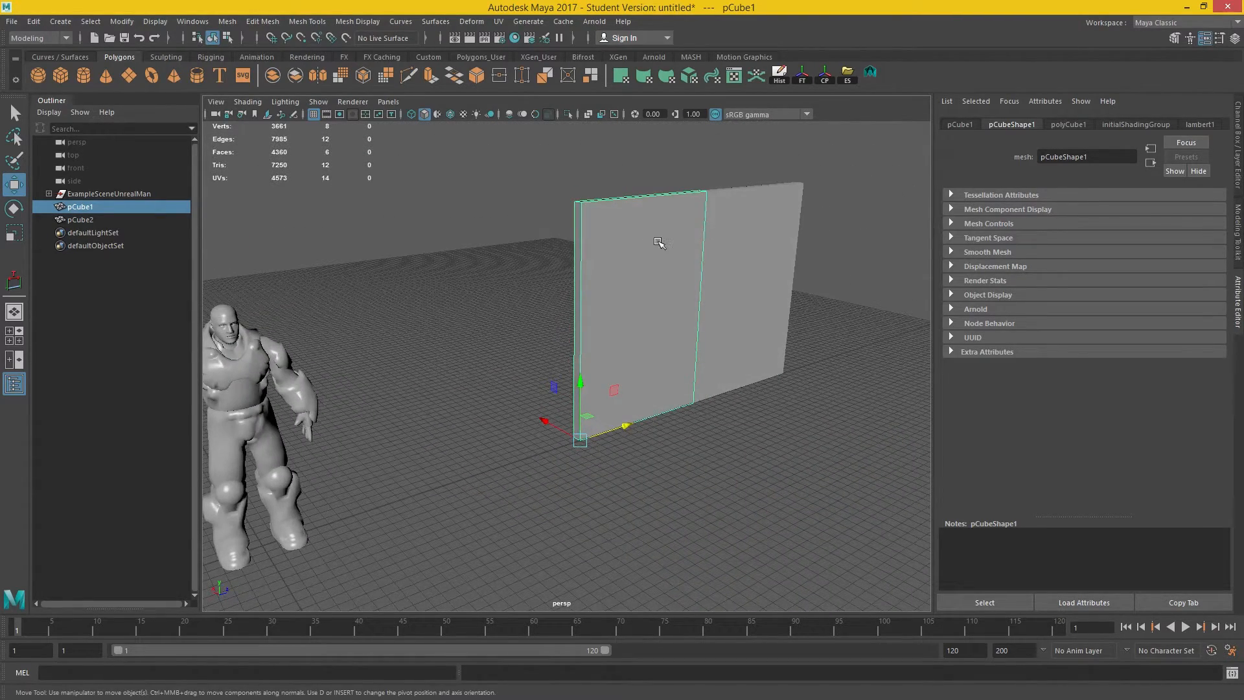
pyautogui.moveTo(448, 433)
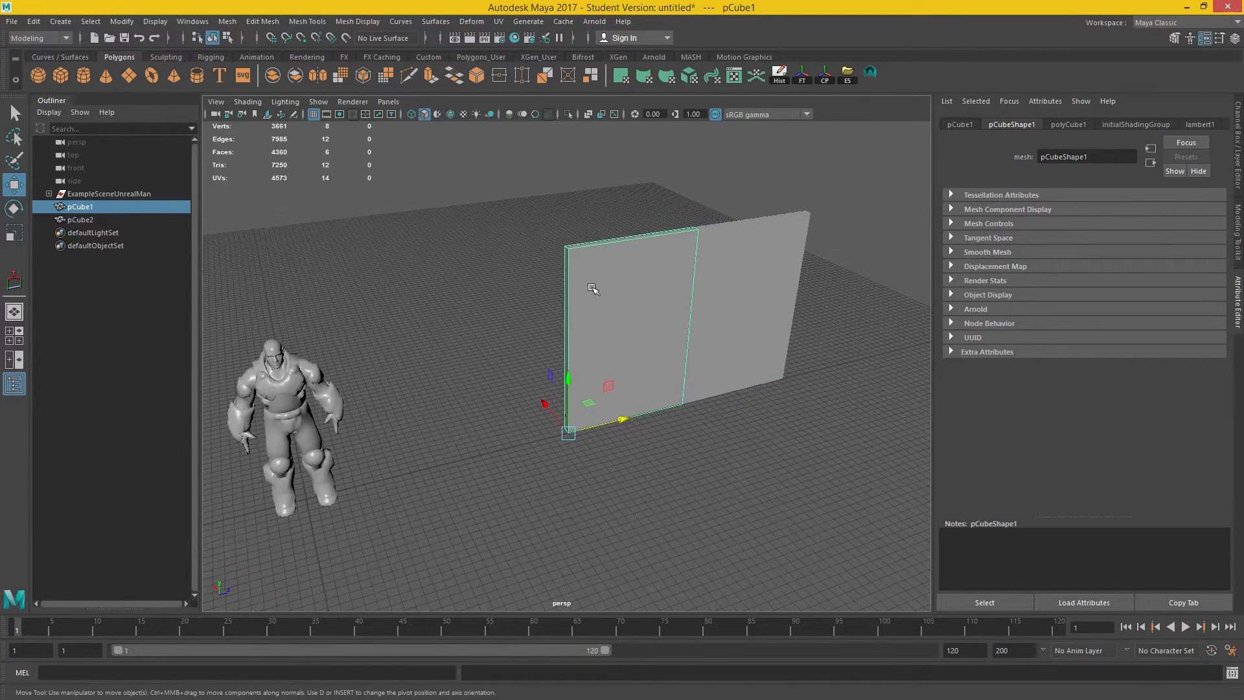
pyautogui.moveTo(619, 264)
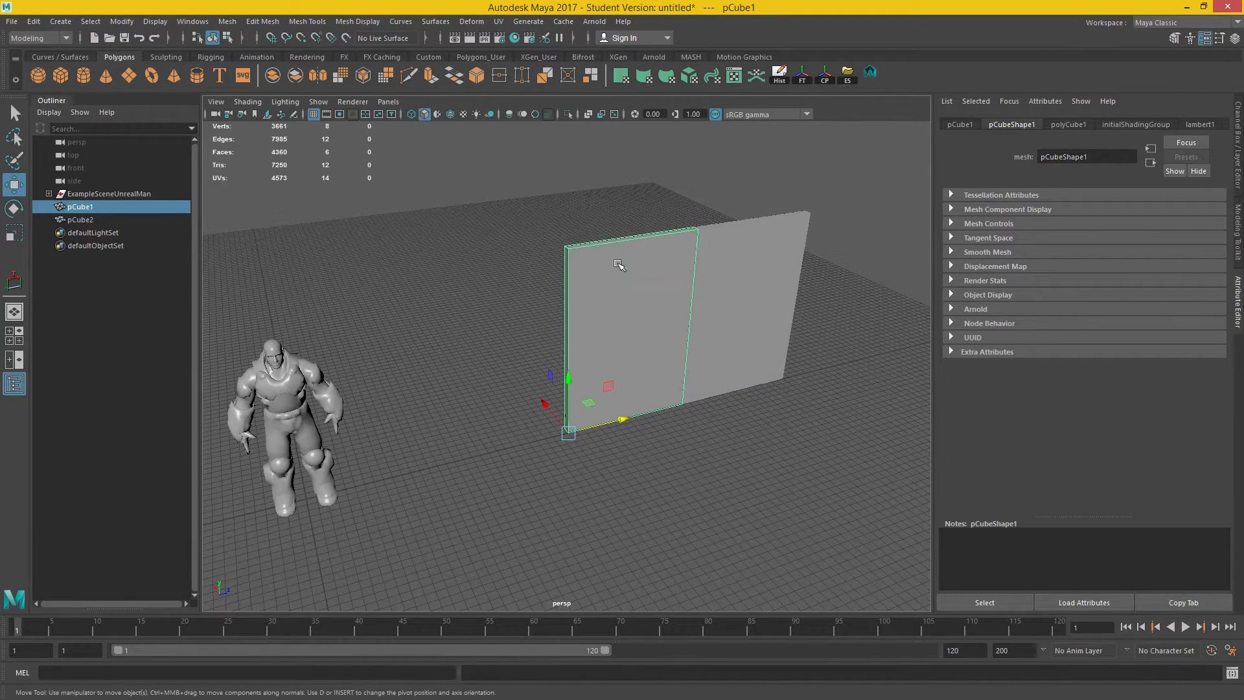
pyautogui.moveTo(779, 74)
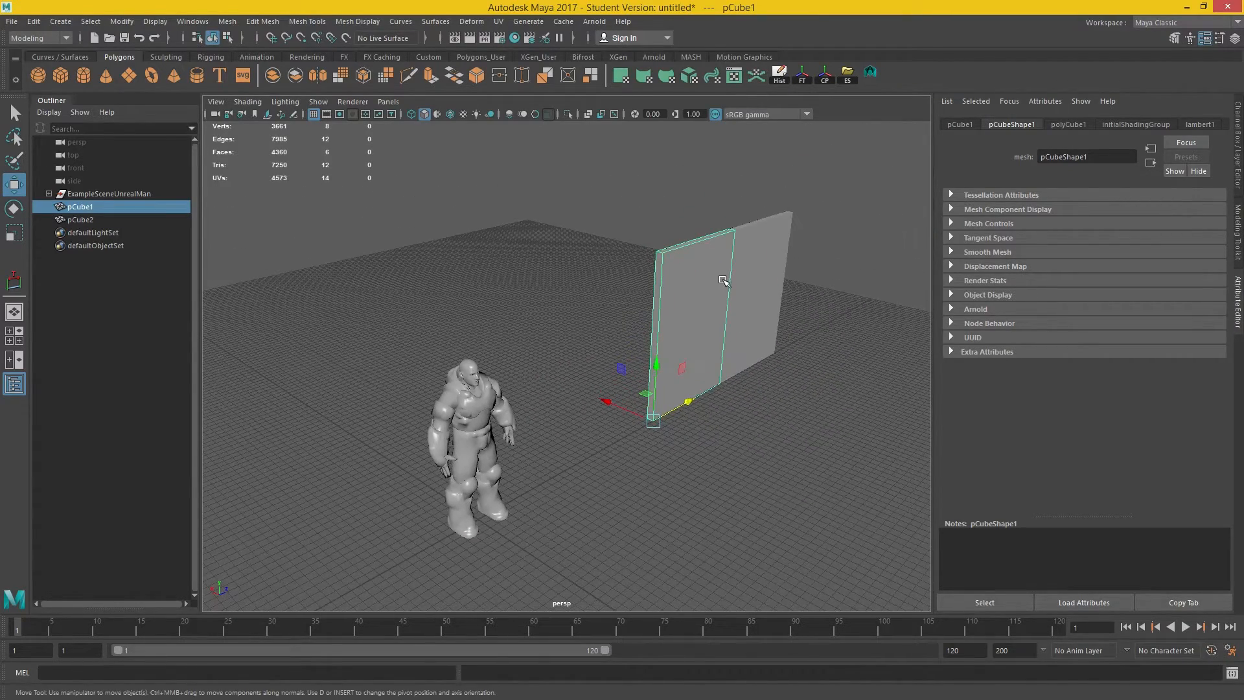
pyautogui.moveTo(614, 310)
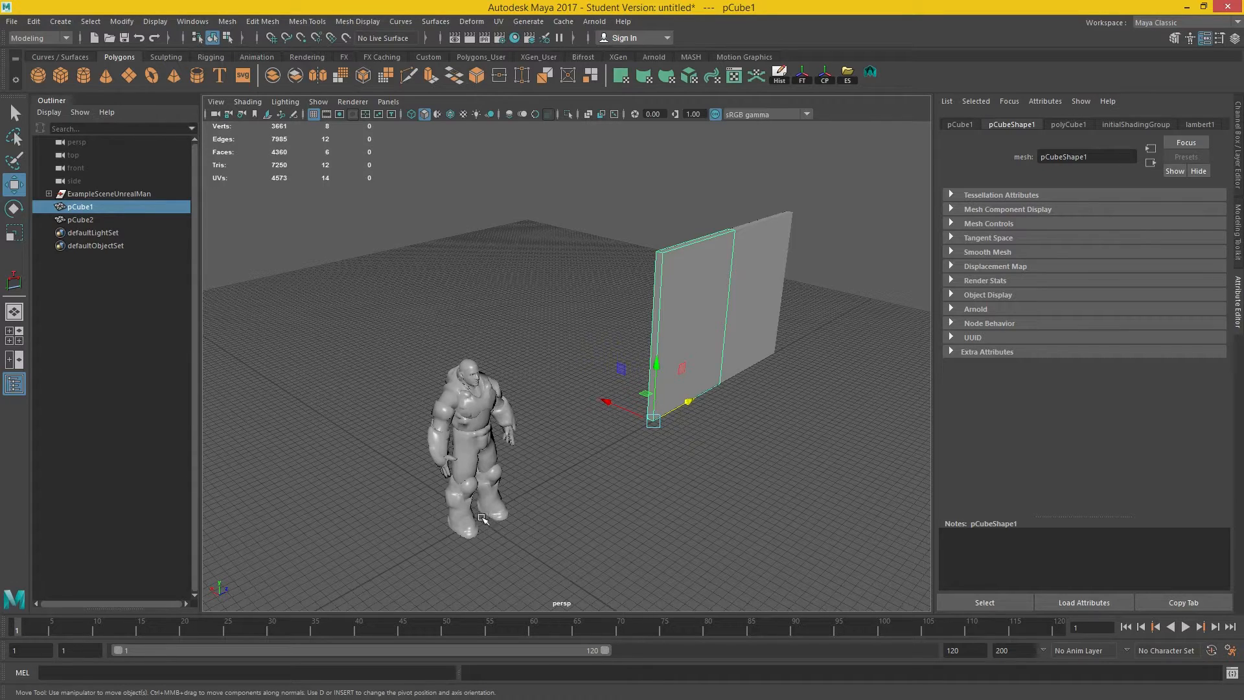
pyautogui.moveTo(474, 512)
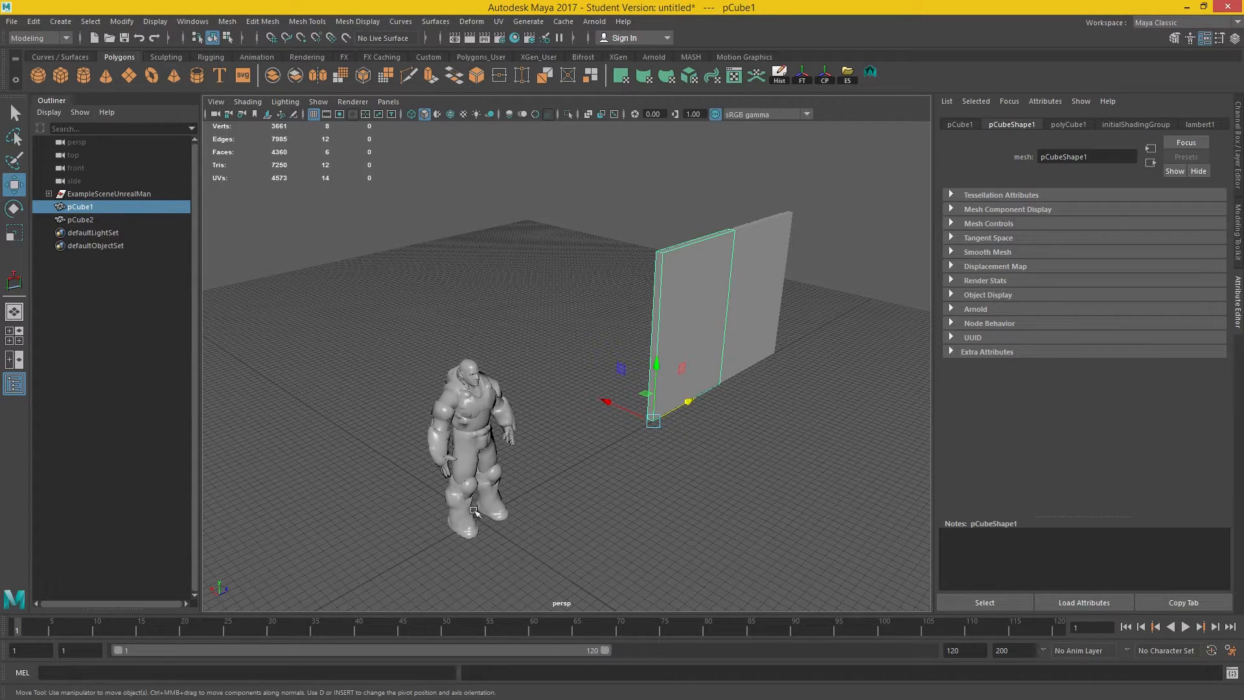
pyautogui.moveTo(705, 206)
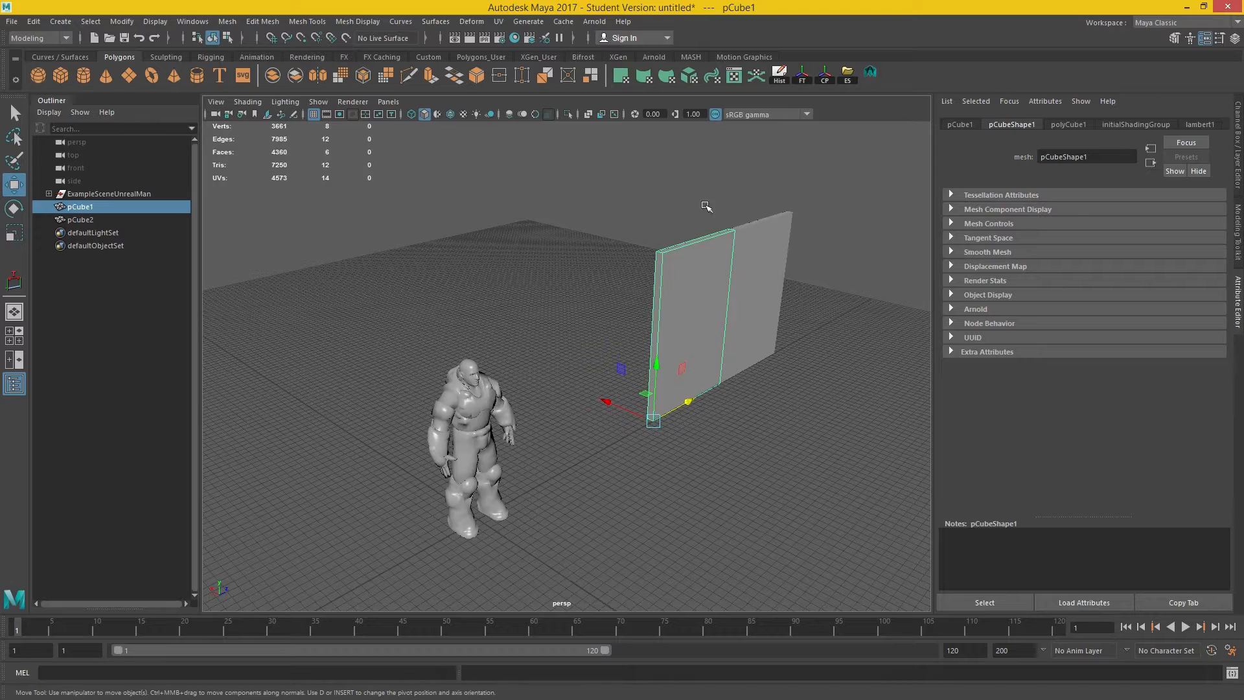
pyautogui.moveTo(803, 136)
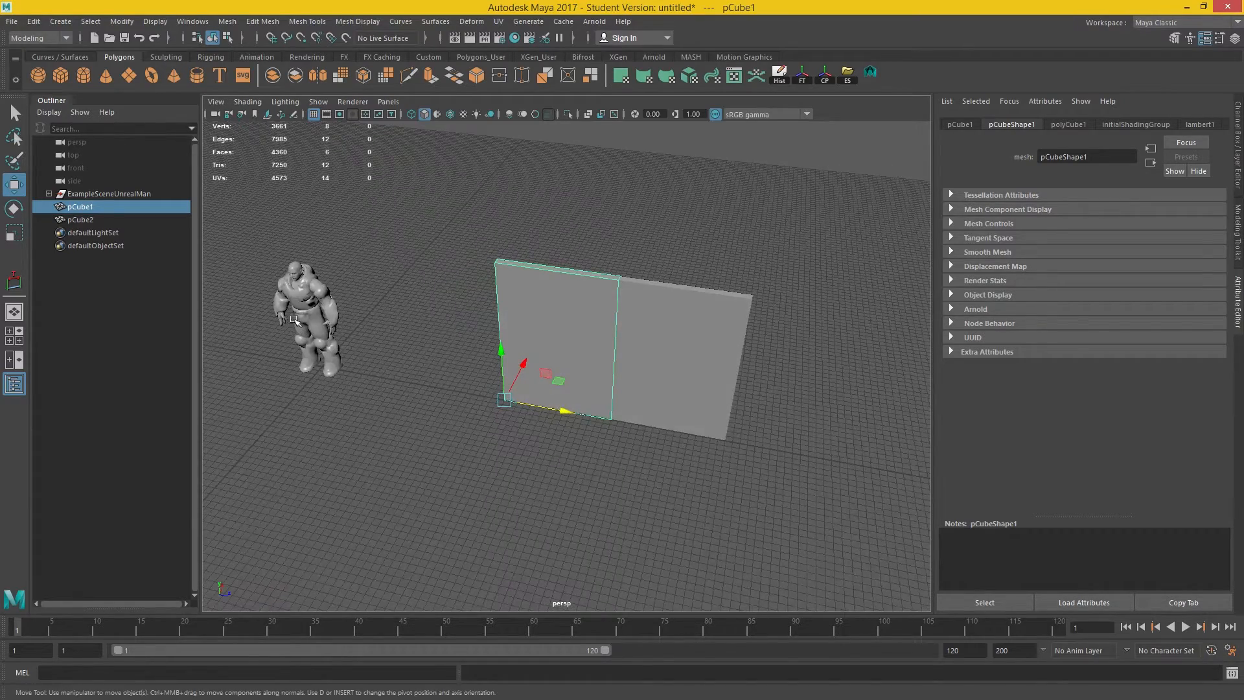
# Select ExampleSceneUnrealMan in the Outliner and hide it after placing pCube4 at the origin
pyautogui.click(109, 193)
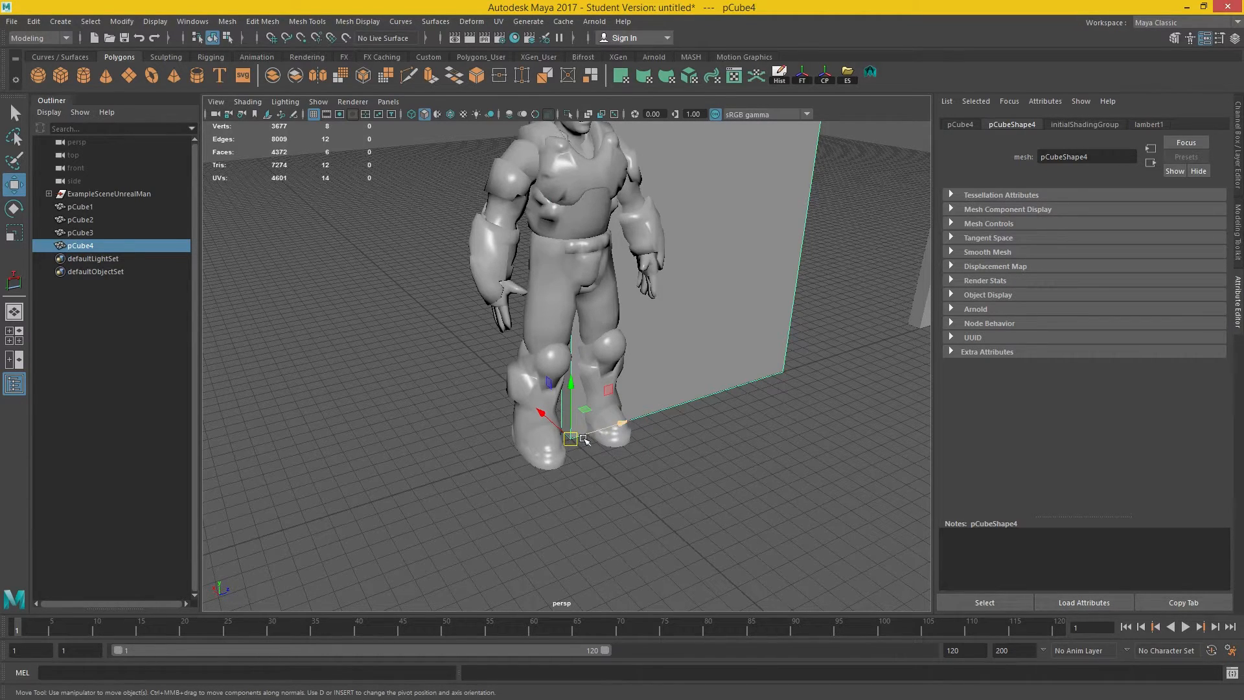
pyautogui.click(108, 193)
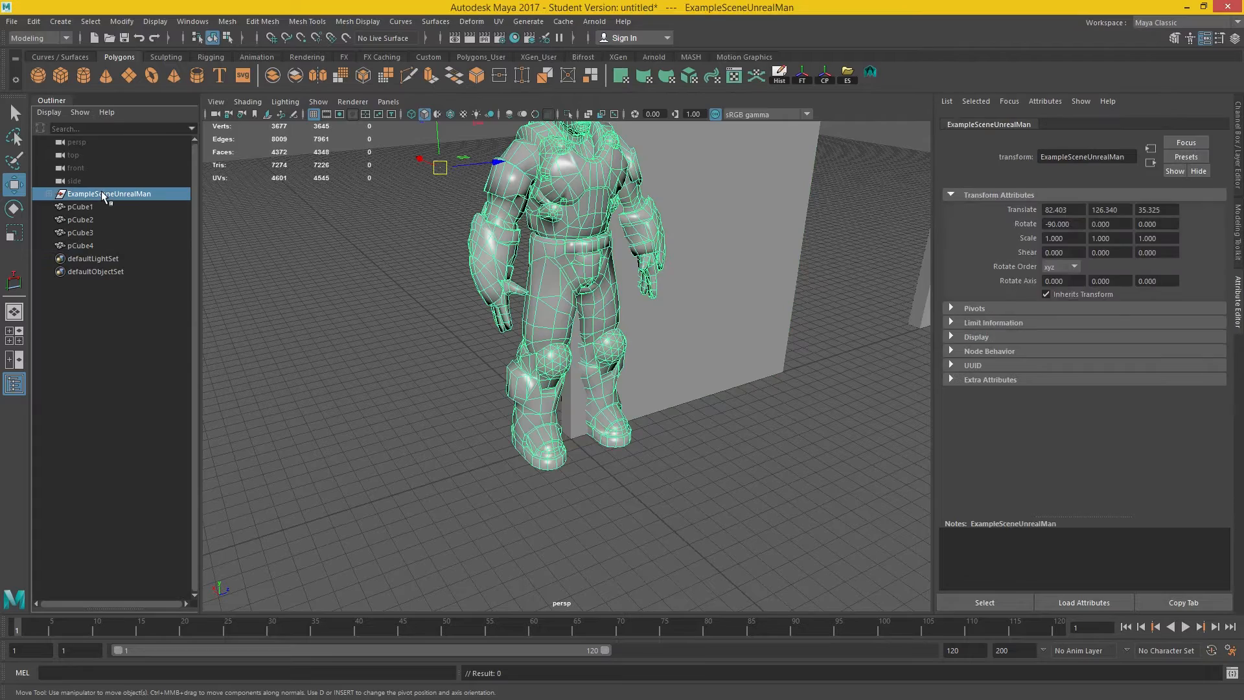
pyautogui.click(79, 245)
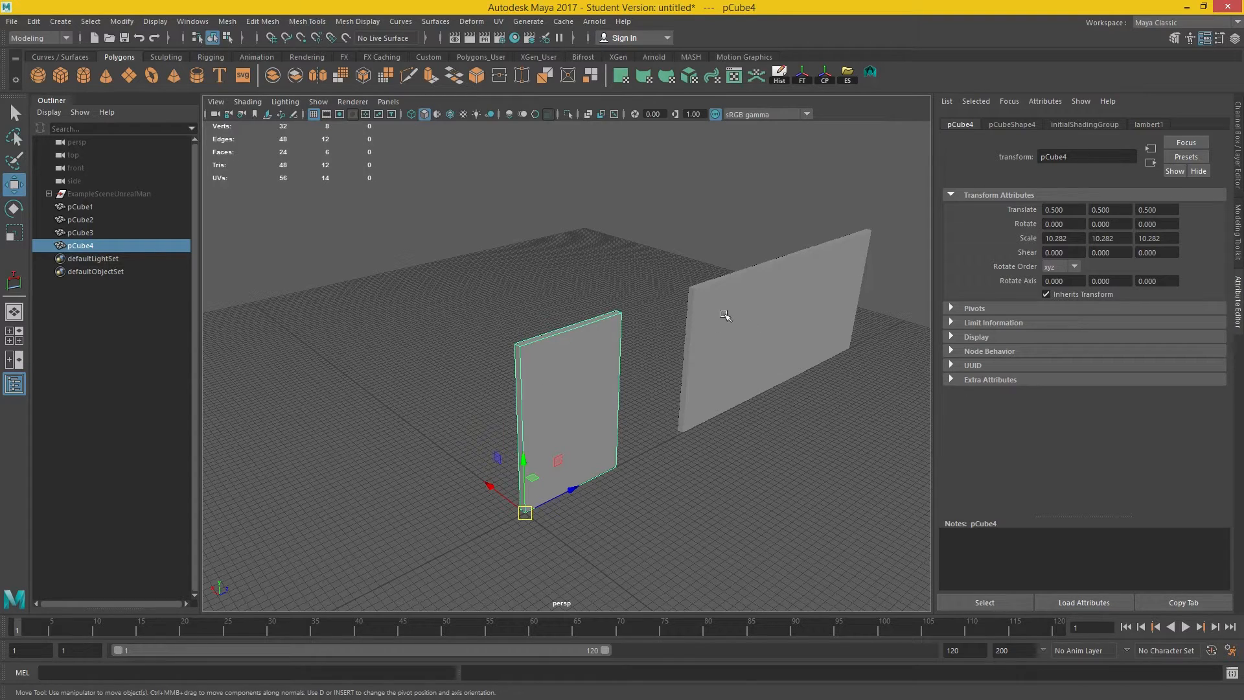
pyautogui.moveTo(833, 439)
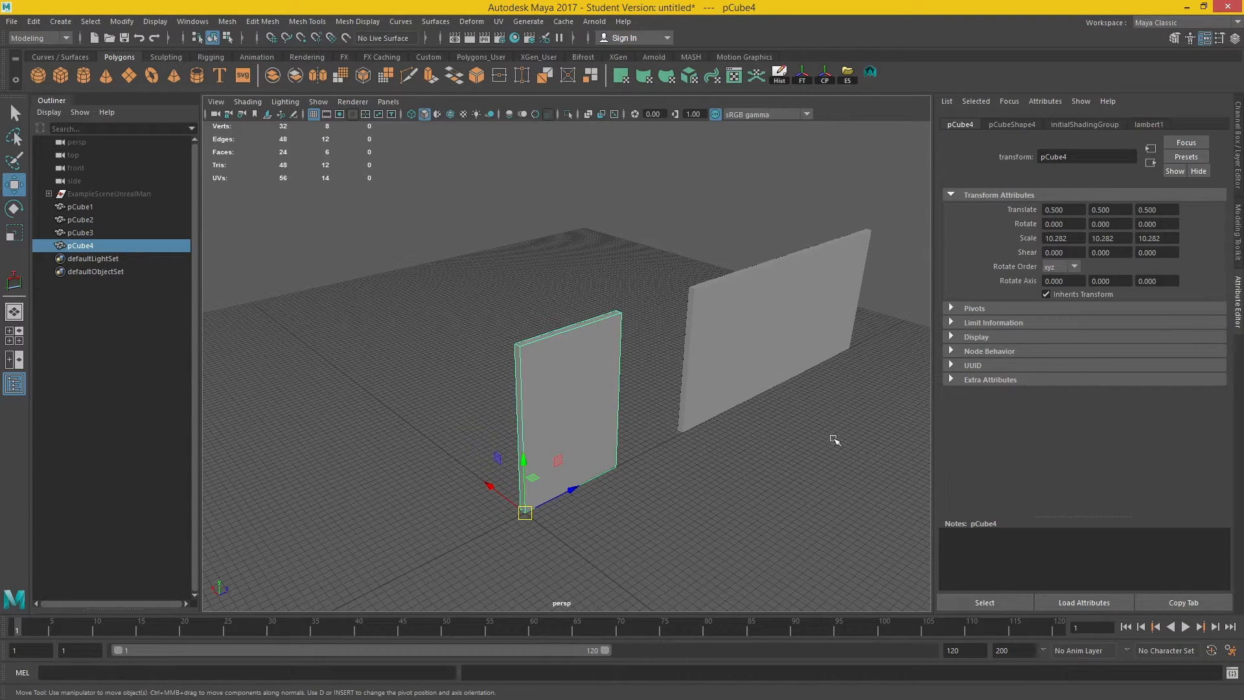
pyautogui.moveTo(511, 186)
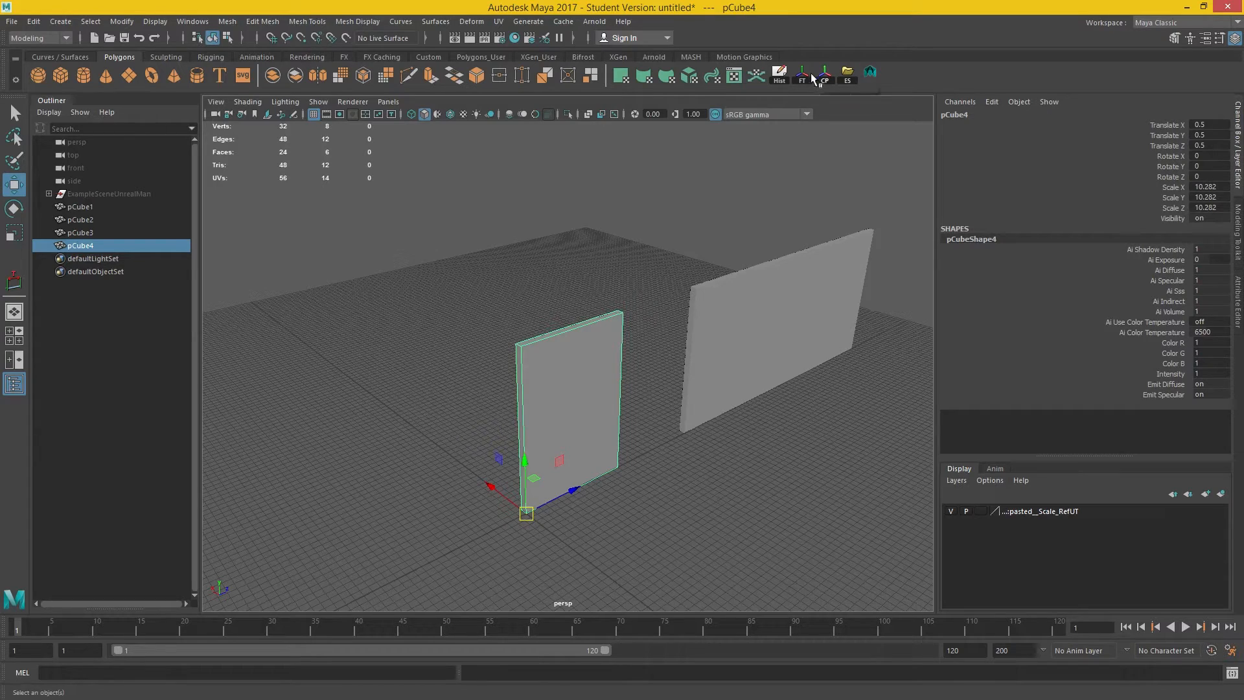
pyautogui.moveTo(803, 75)
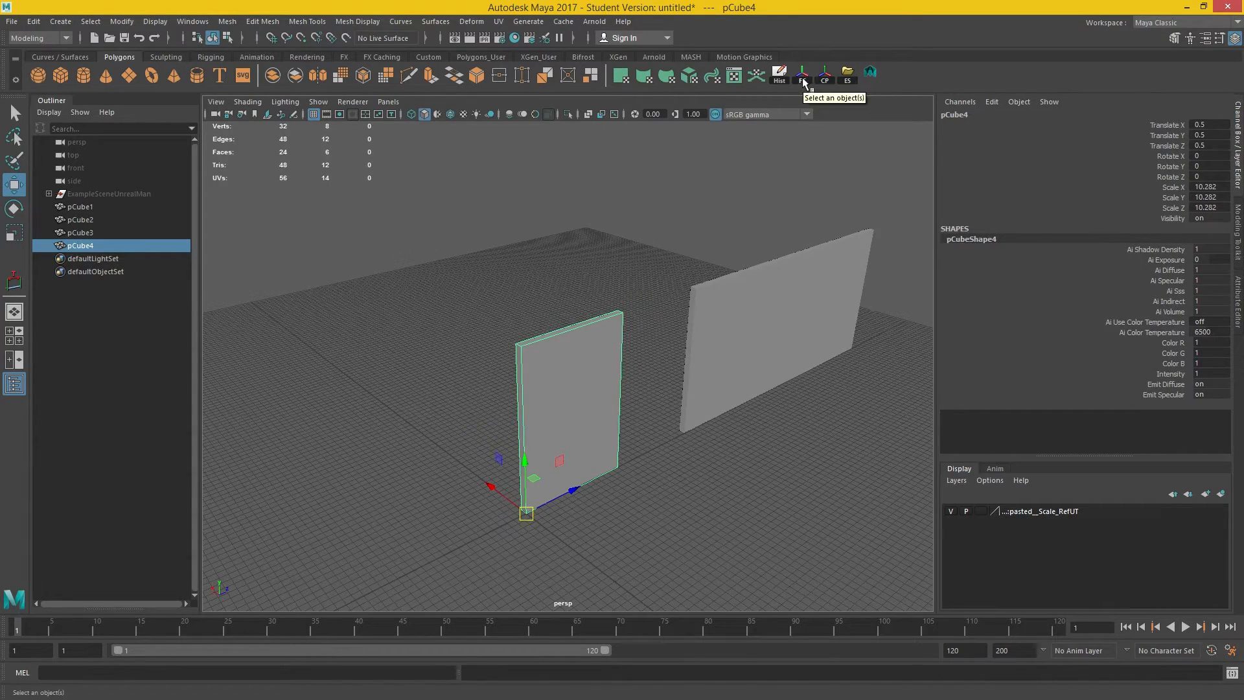
# Freeze pCube4's transformations so translation reads 0 and scale reads 1
pyautogui.click(801, 74)
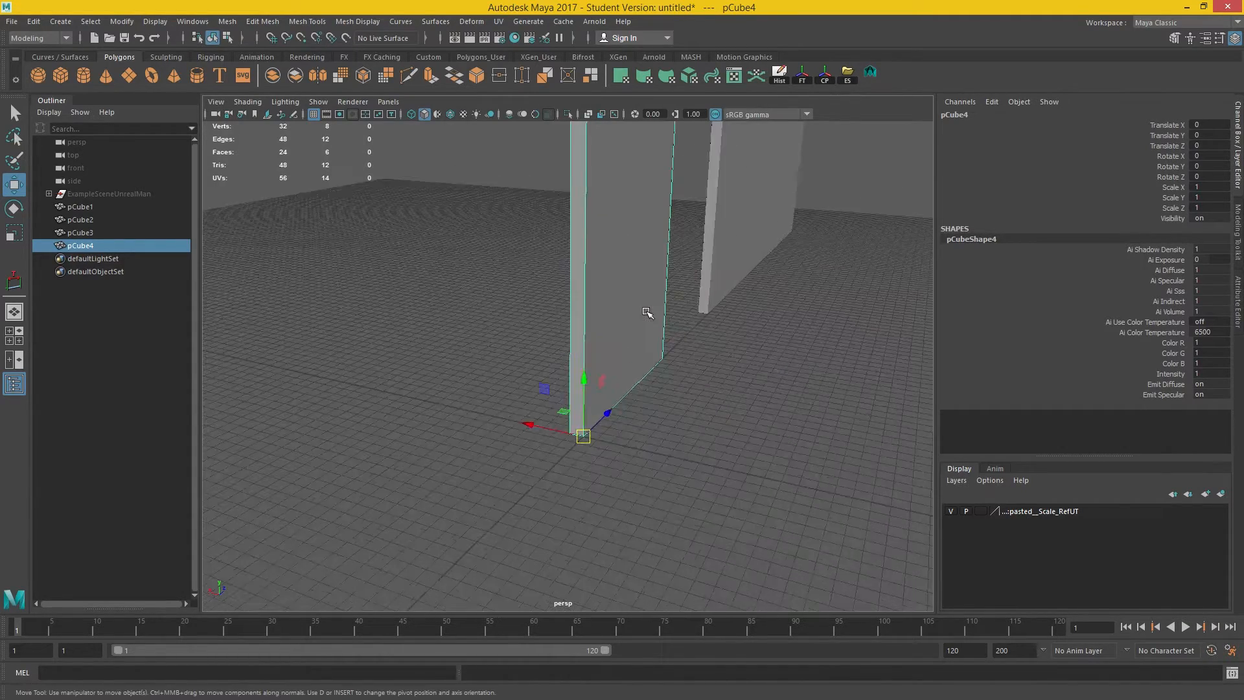
pyautogui.moveTo(647, 311); pyautogui.dragTo(646, 397)
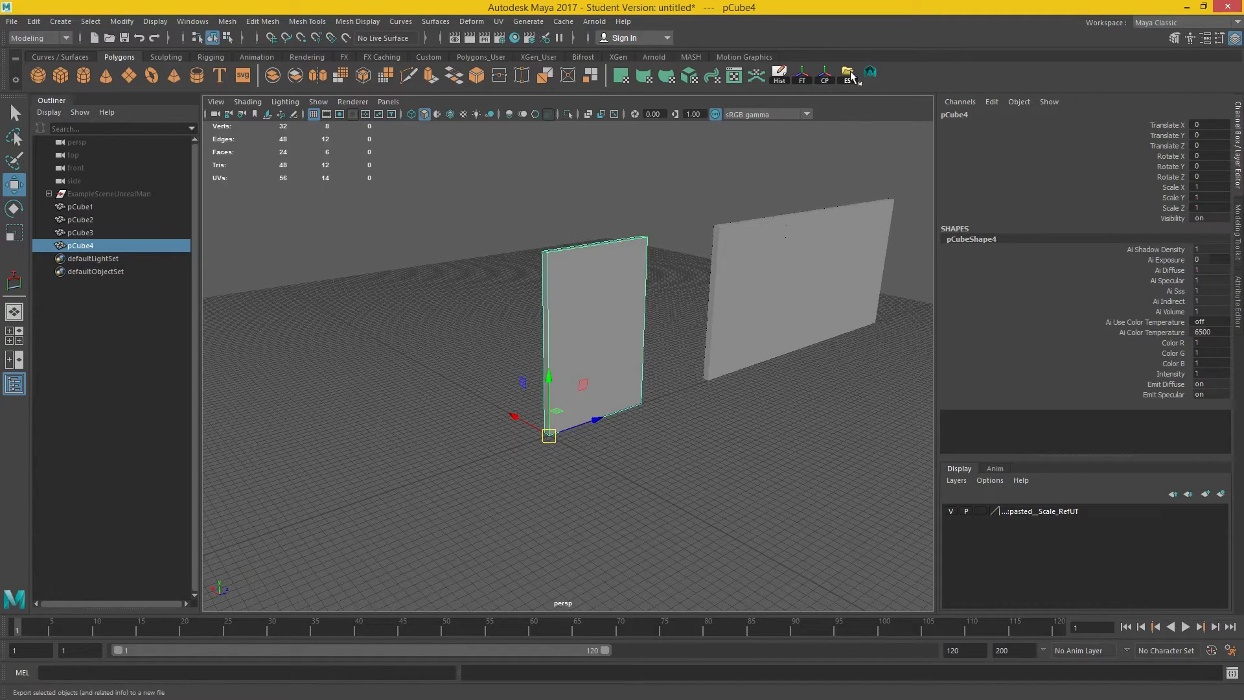
pyautogui.moveTo(823, 74)
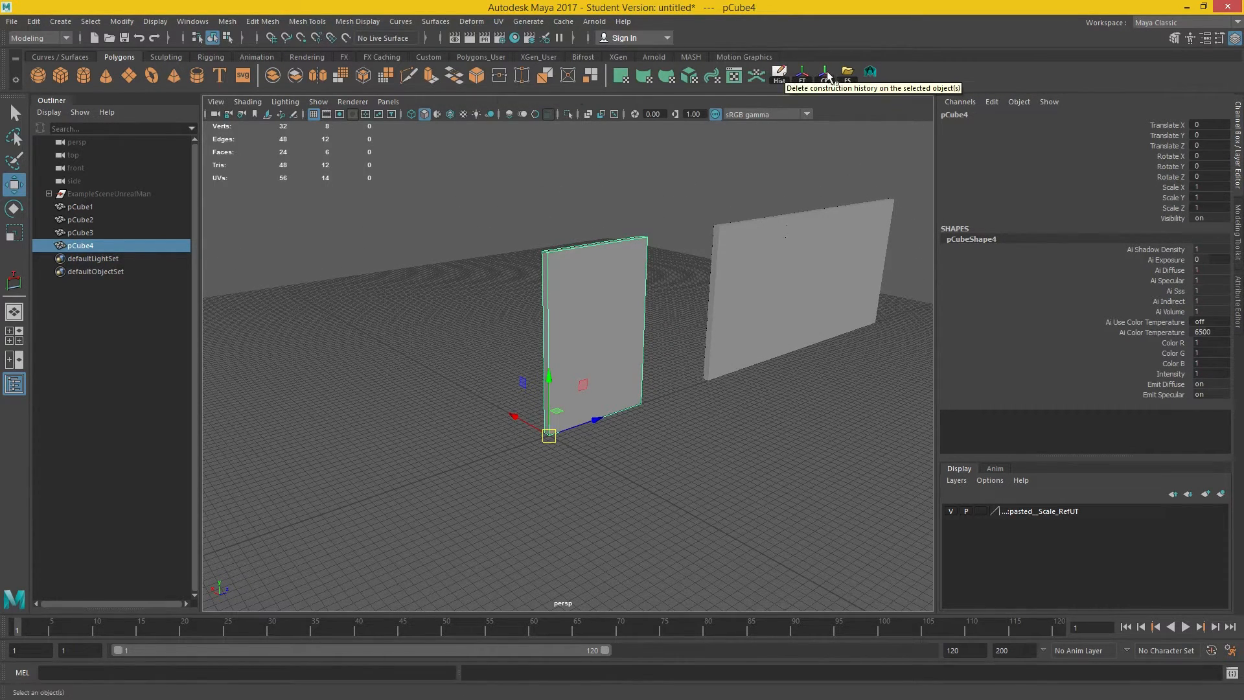
pyautogui.click(12, 22)
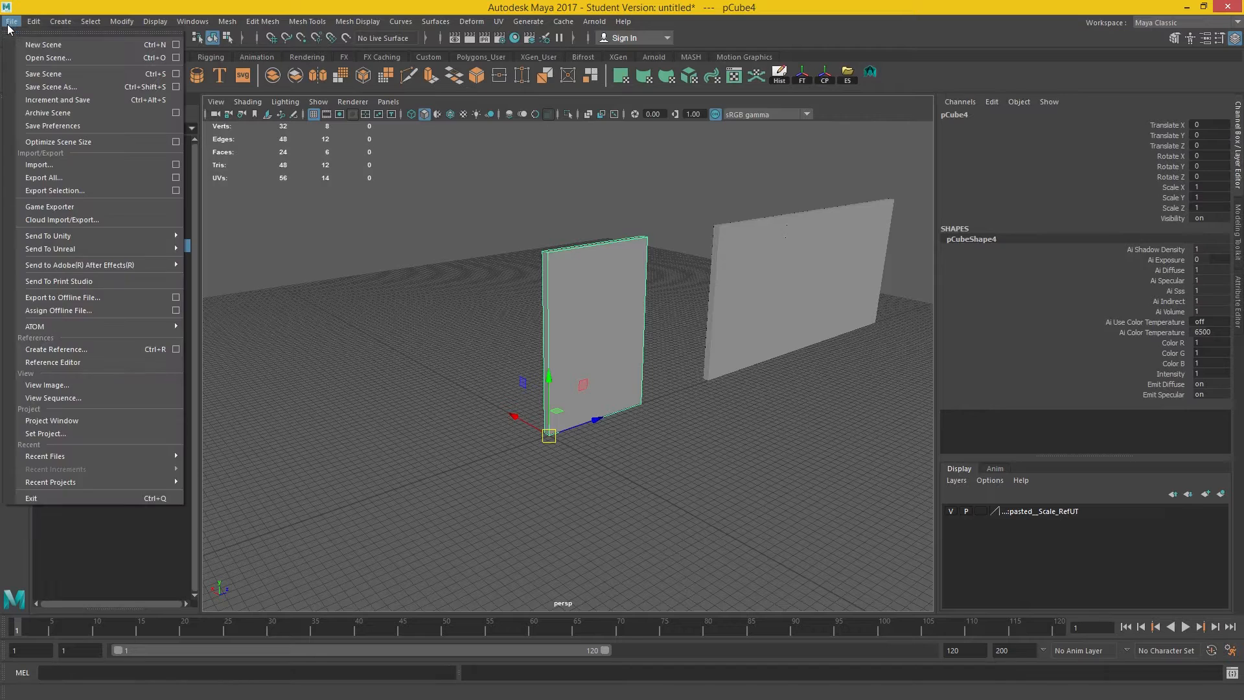
pyautogui.moveTo(68, 196)
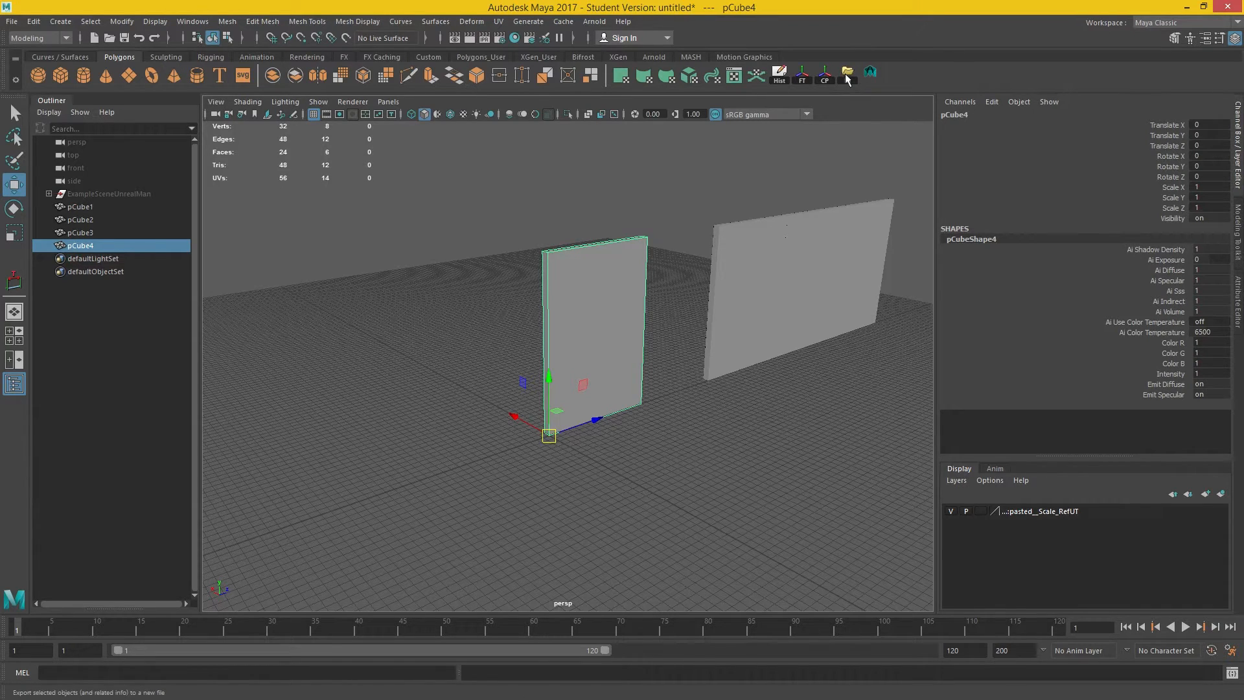
# Begin an Export Selection of the wall to the Desktop with file name InteriorWallMesh
pyautogui.click(846, 74)
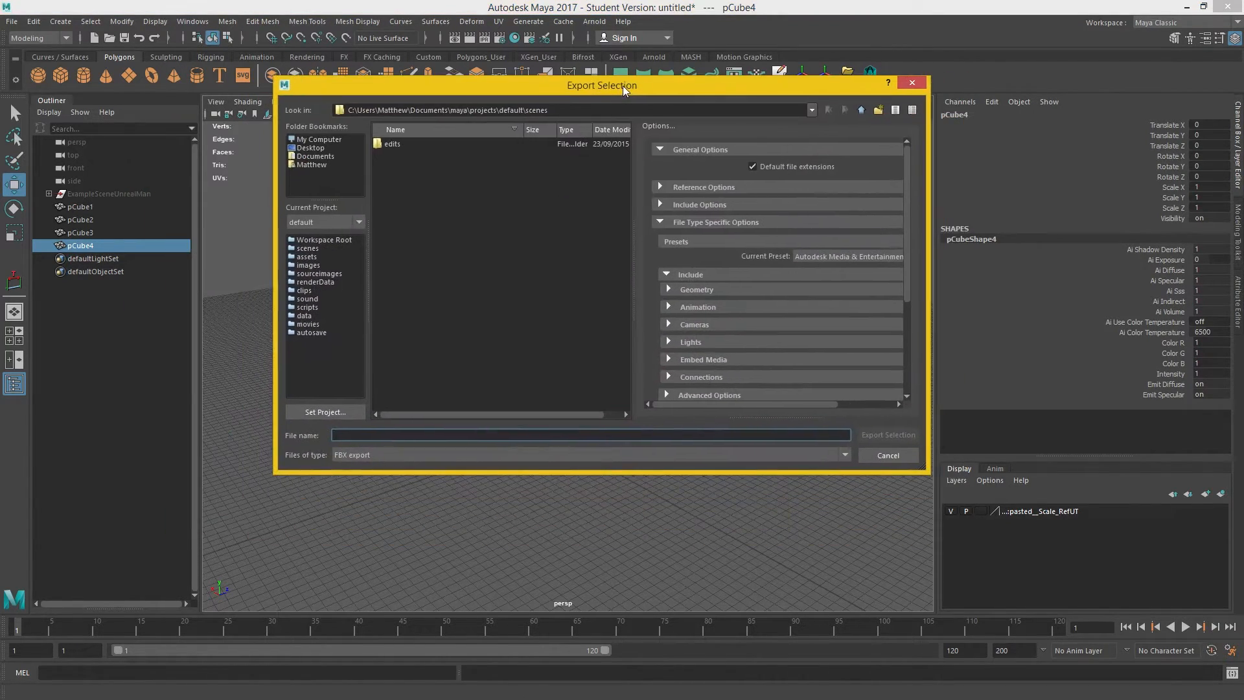
pyautogui.click(309, 148)
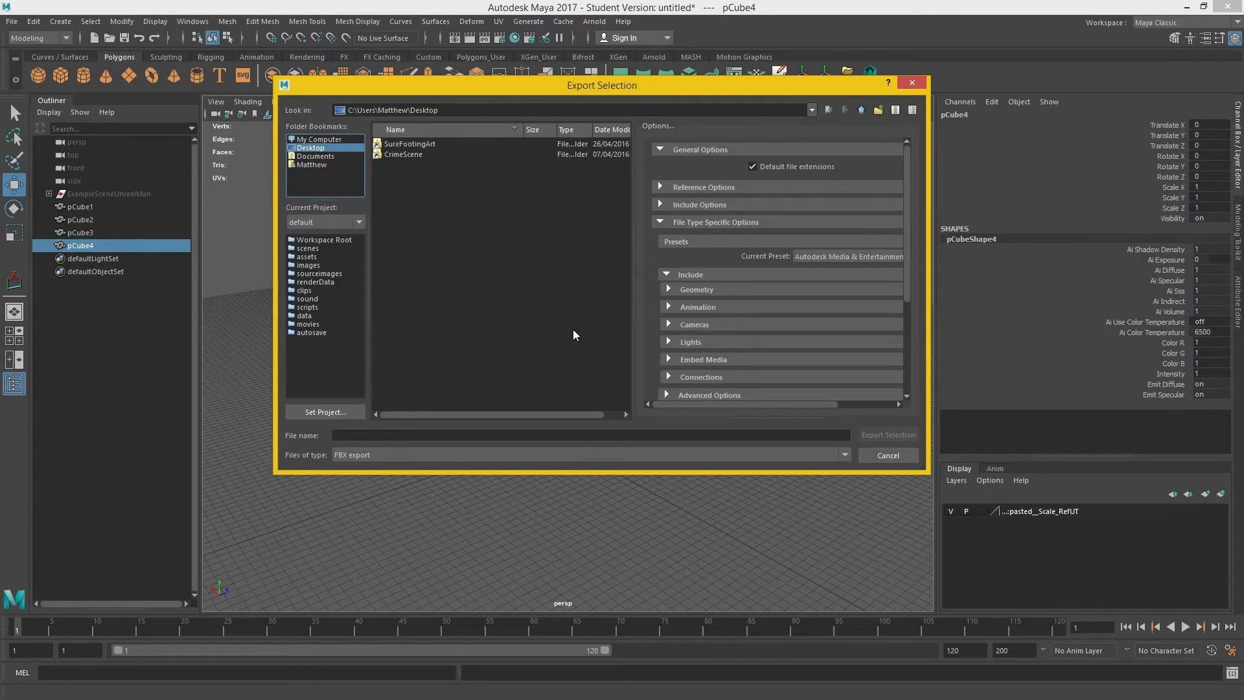
pyautogui.click(586, 436)
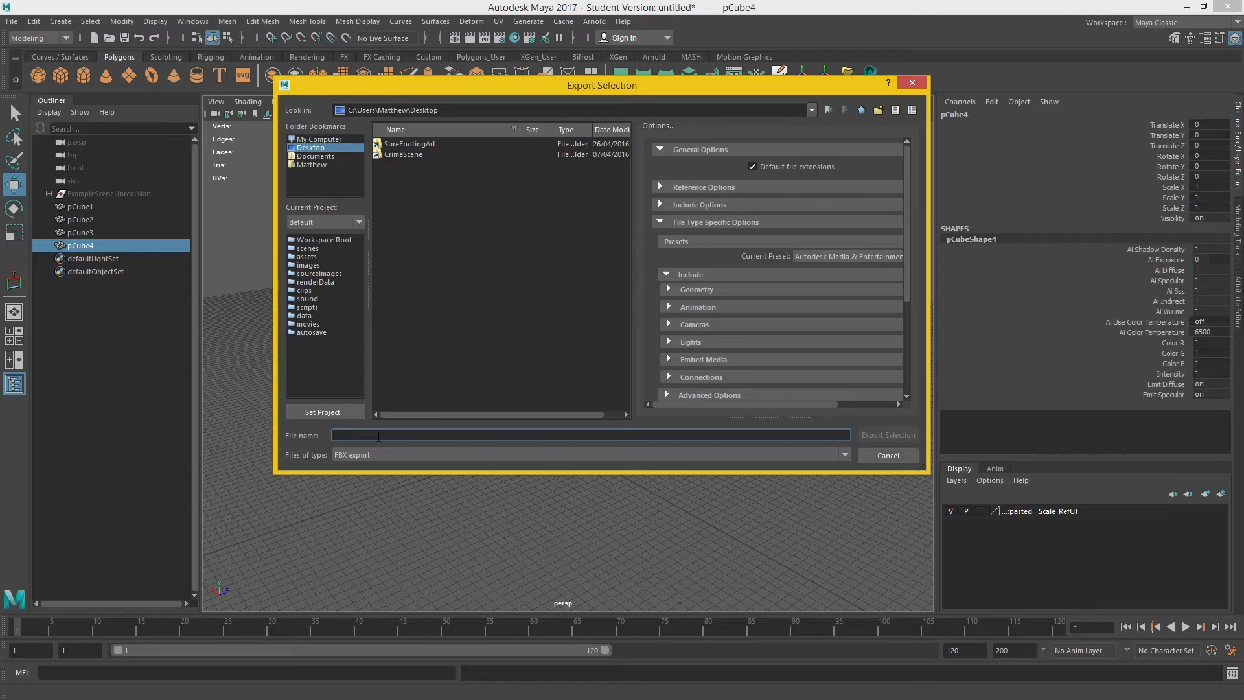
pyautogui.write('InteriorWallMesh')
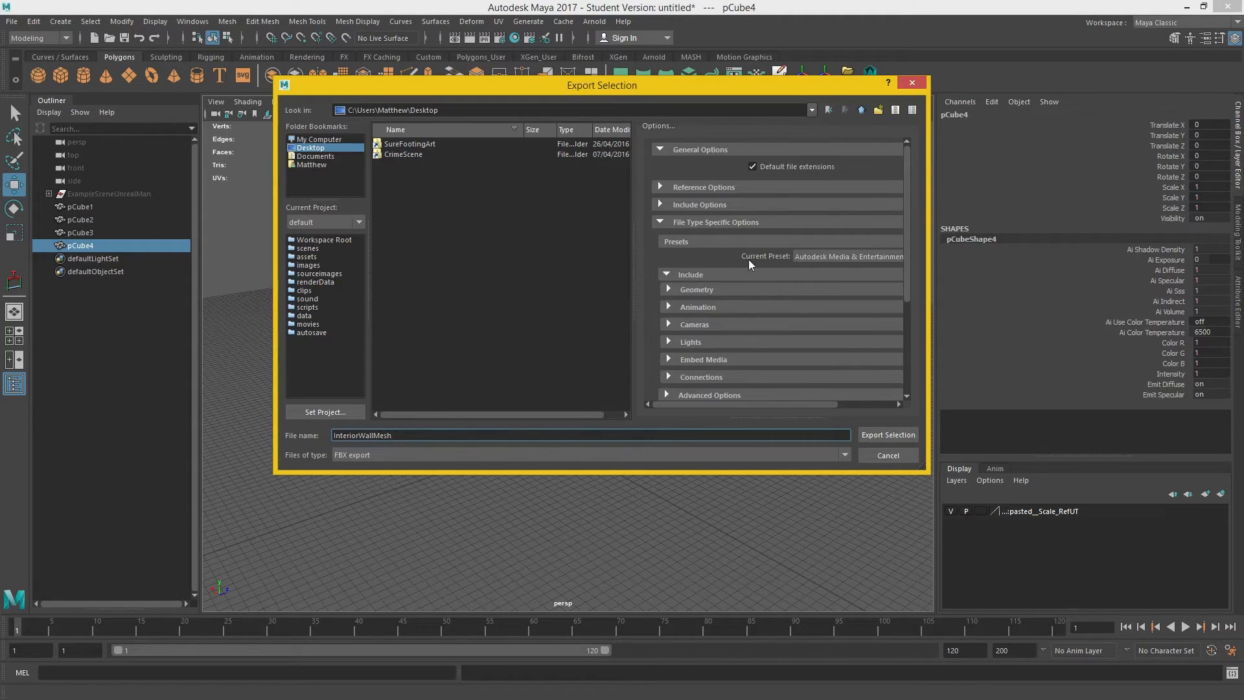
# Enable Smoothing Groups and Tangents and Binormals in the FBX Geometry options
pyautogui.click(696, 289)
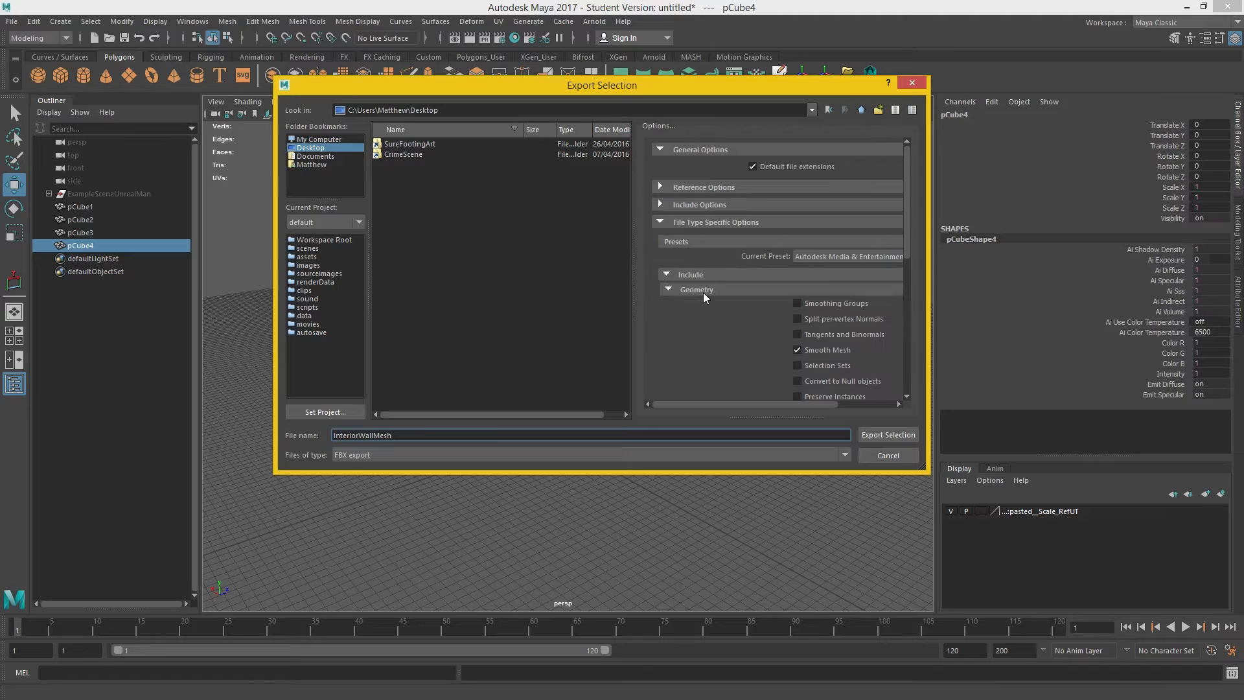
pyautogui.click(796, 303)
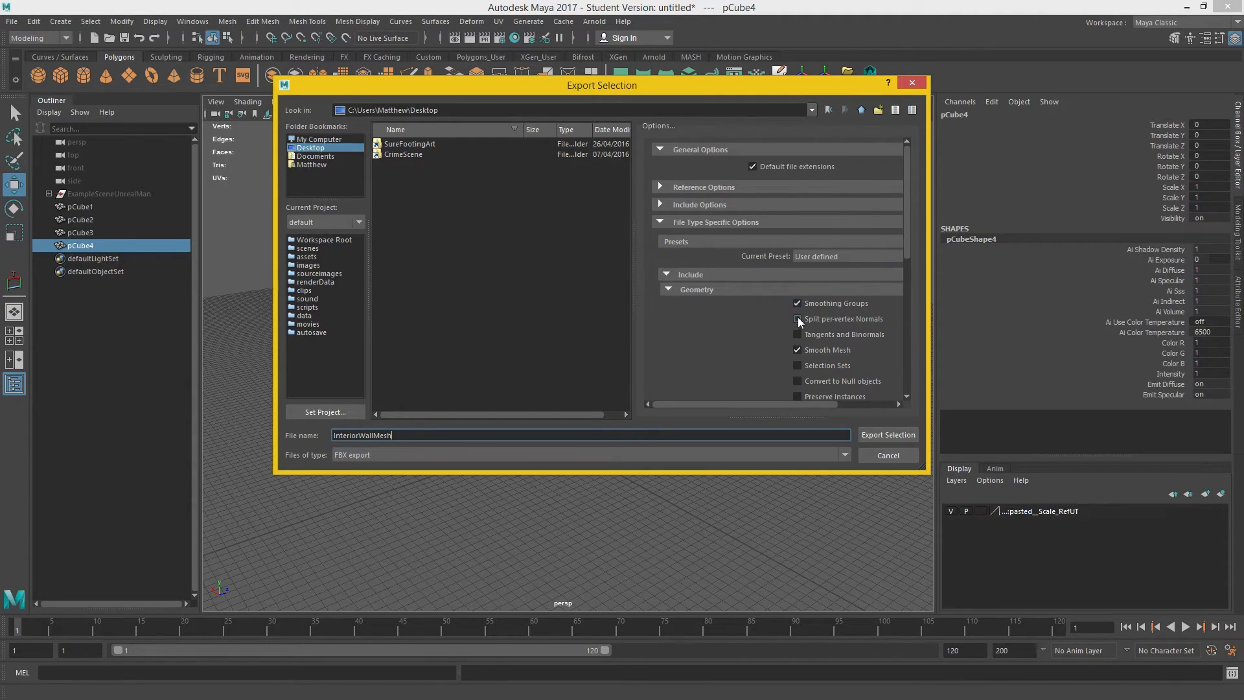
pyautogui.click(798, 319)
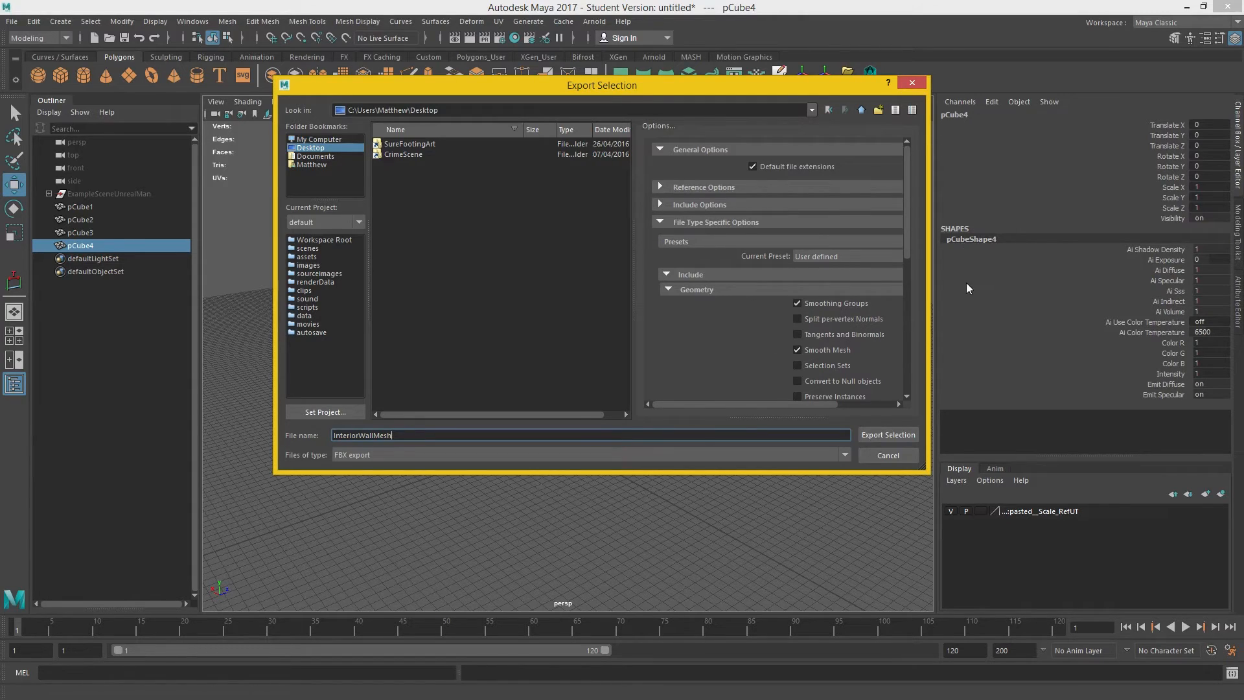
pyautogui.moveTo(864, 279)
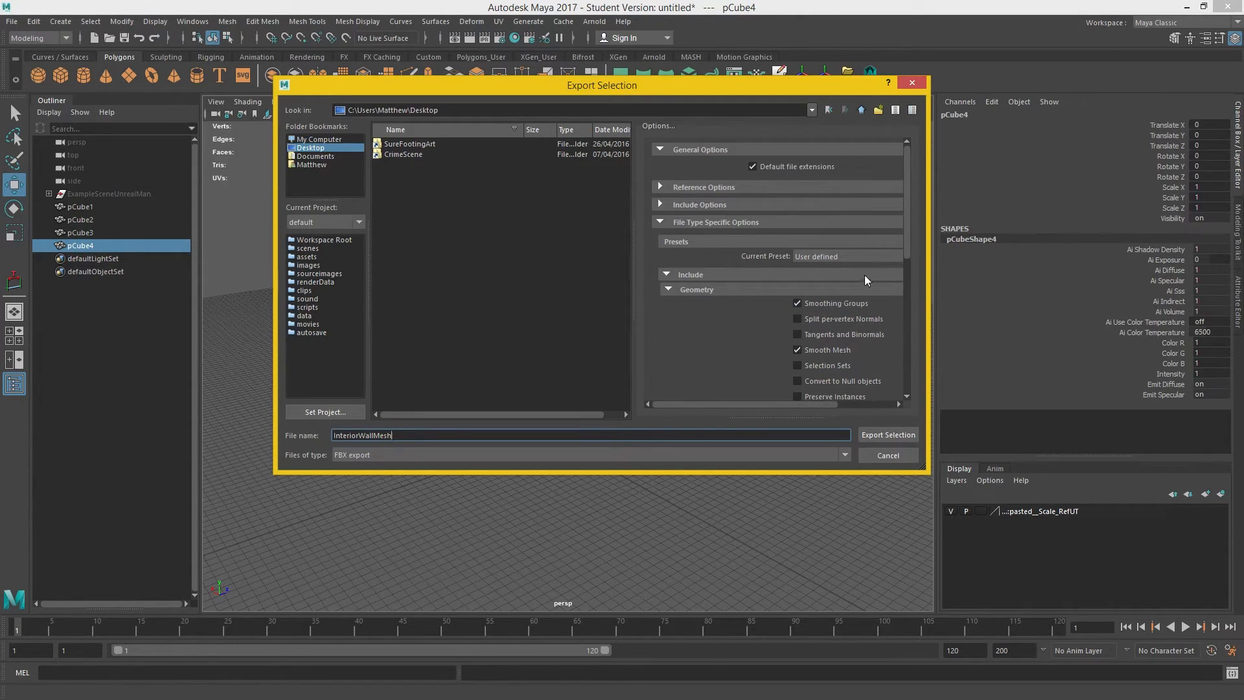
pyautogui.click(797, 334)
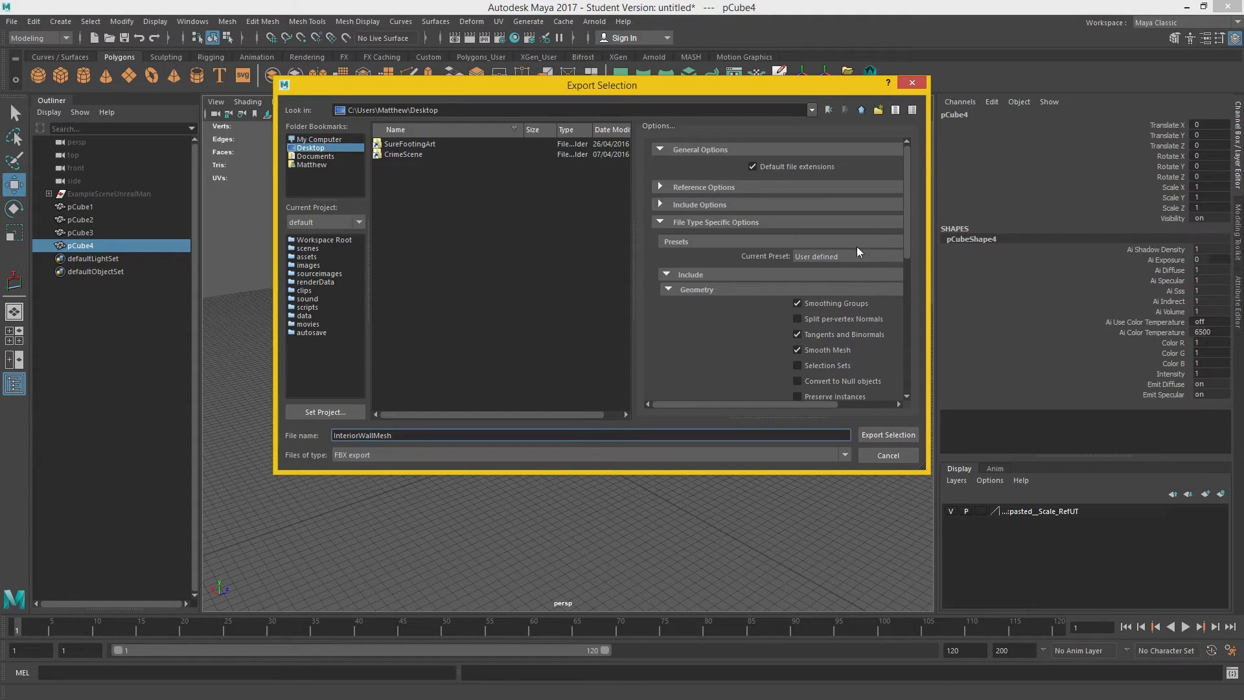
# Reach the FBX File Format options under Advanced Options
pyautogui.scroll(-3)
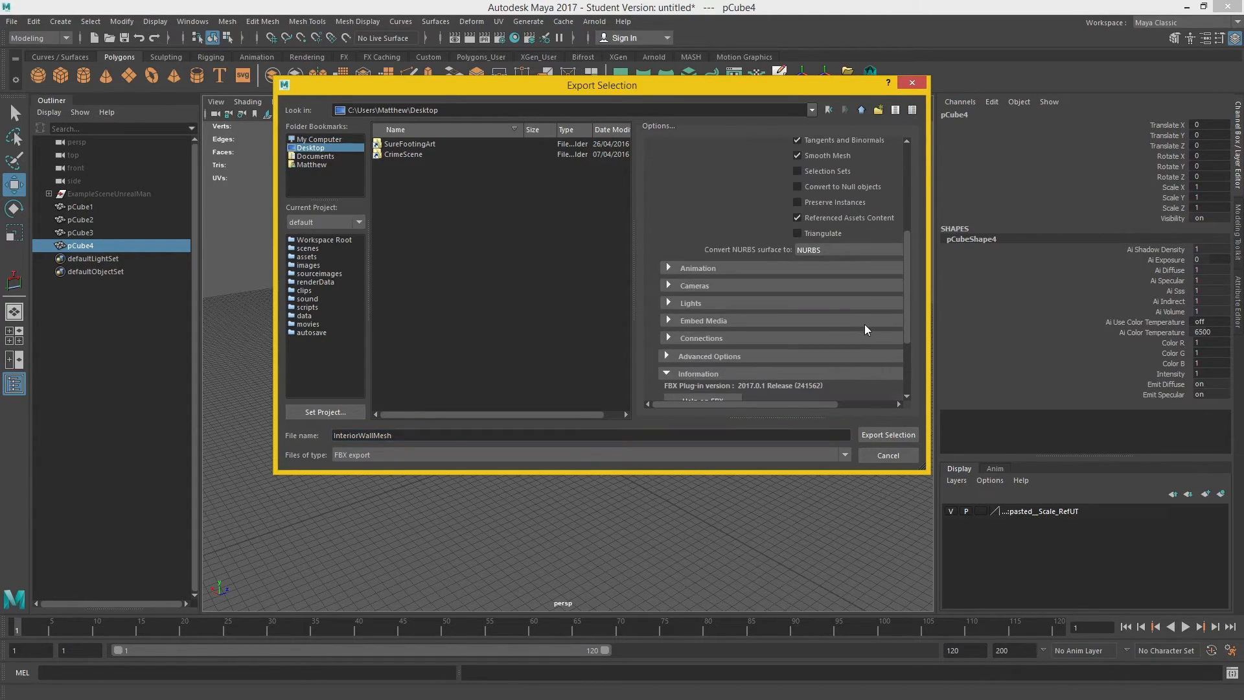
pyautogui.click(669, 266)
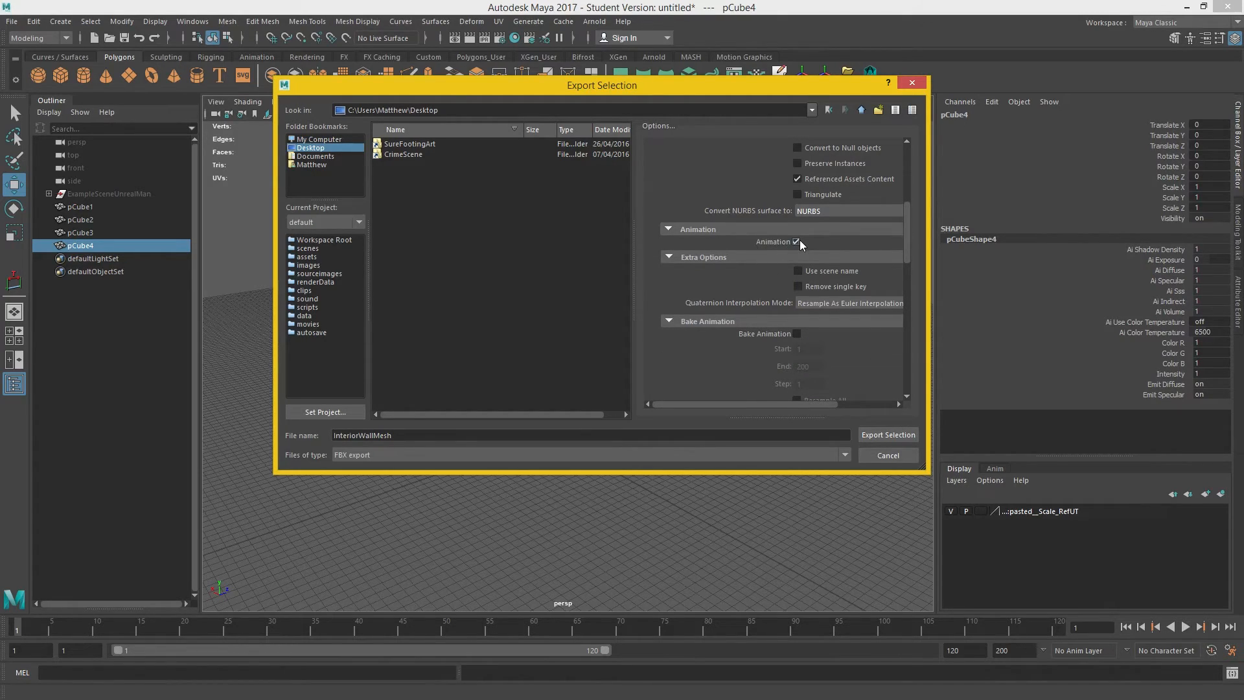
pyautogui.click(697, 228)
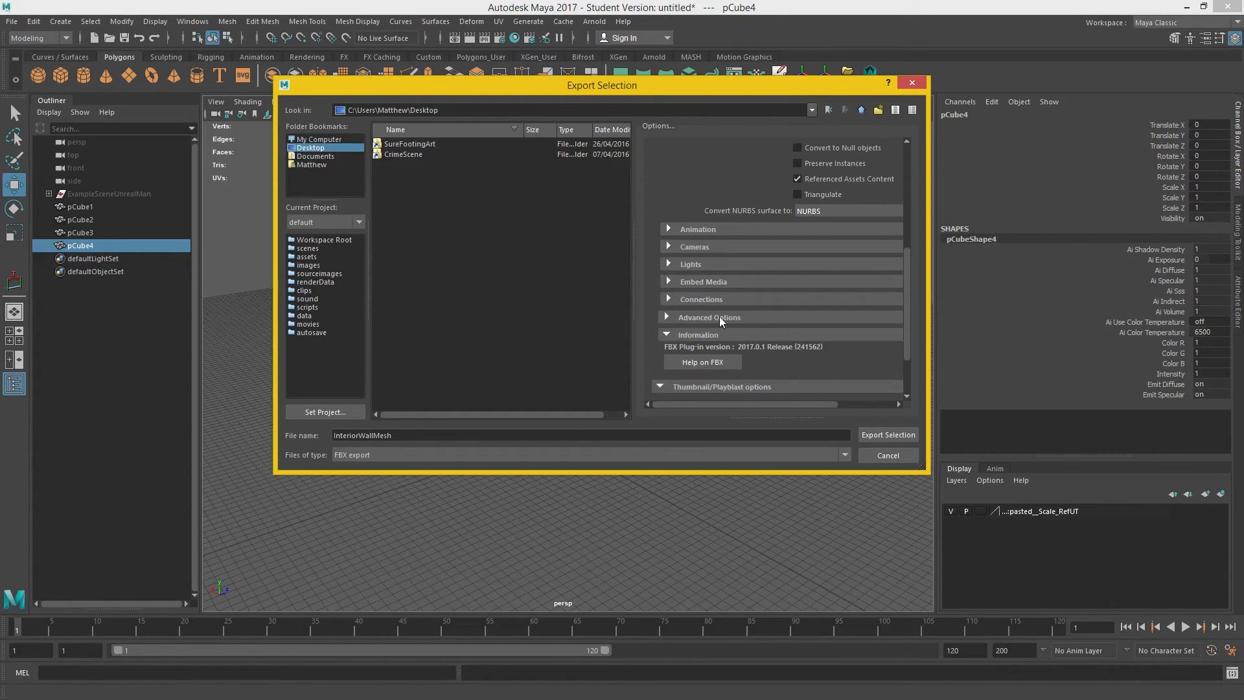
pyautogui.click(708, 316)
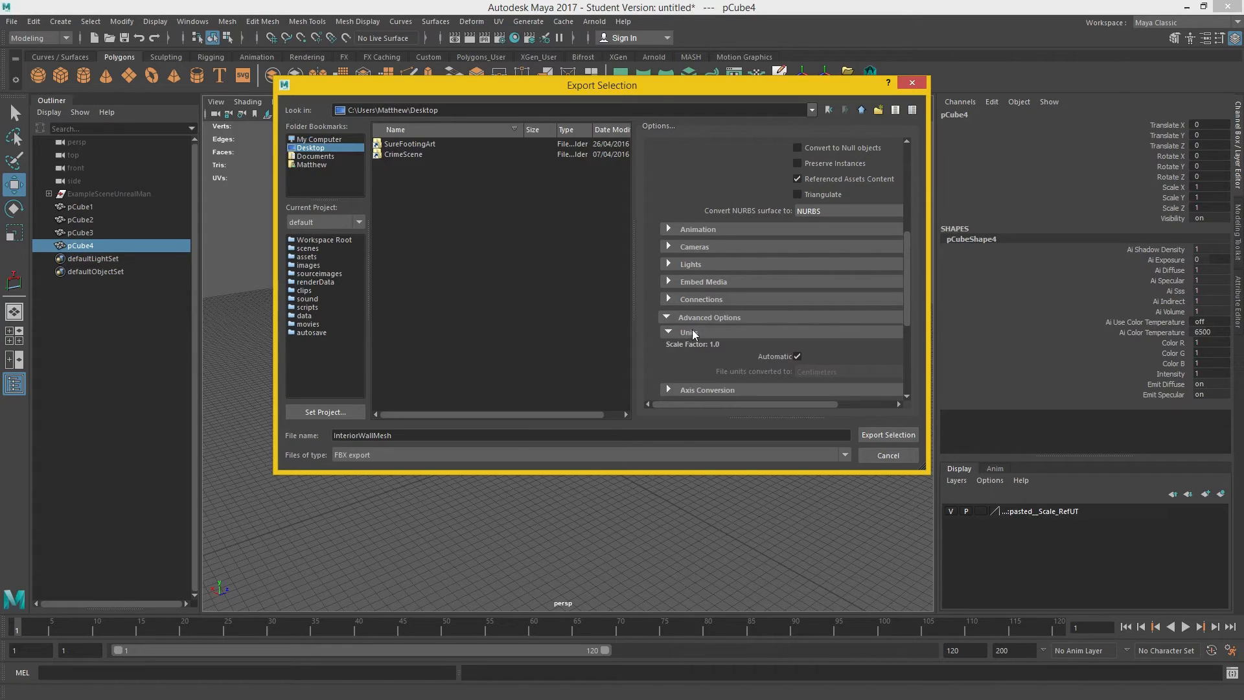
pyautogui.click(687, 331)
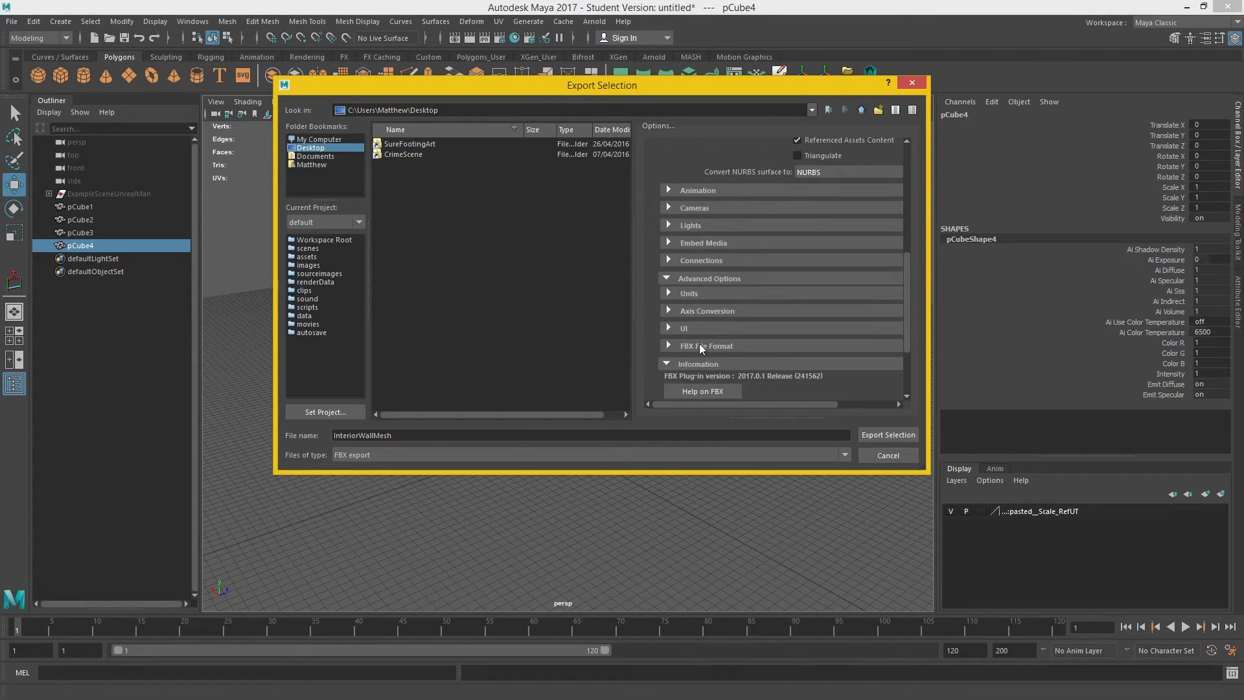
pyautogui.click(705, 345)
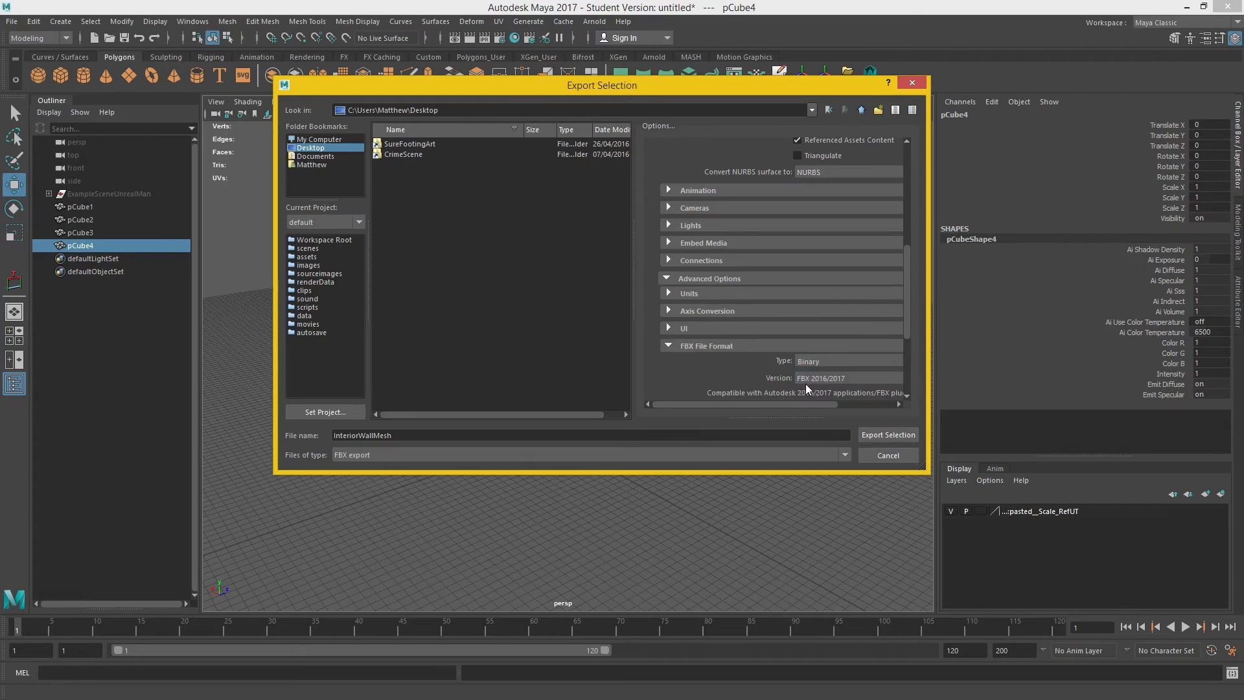
# Set FBX type ASCII, version FBX 2016/2017, and export the wall as InteriorWallMesh
pyautogui.click(821, 360)
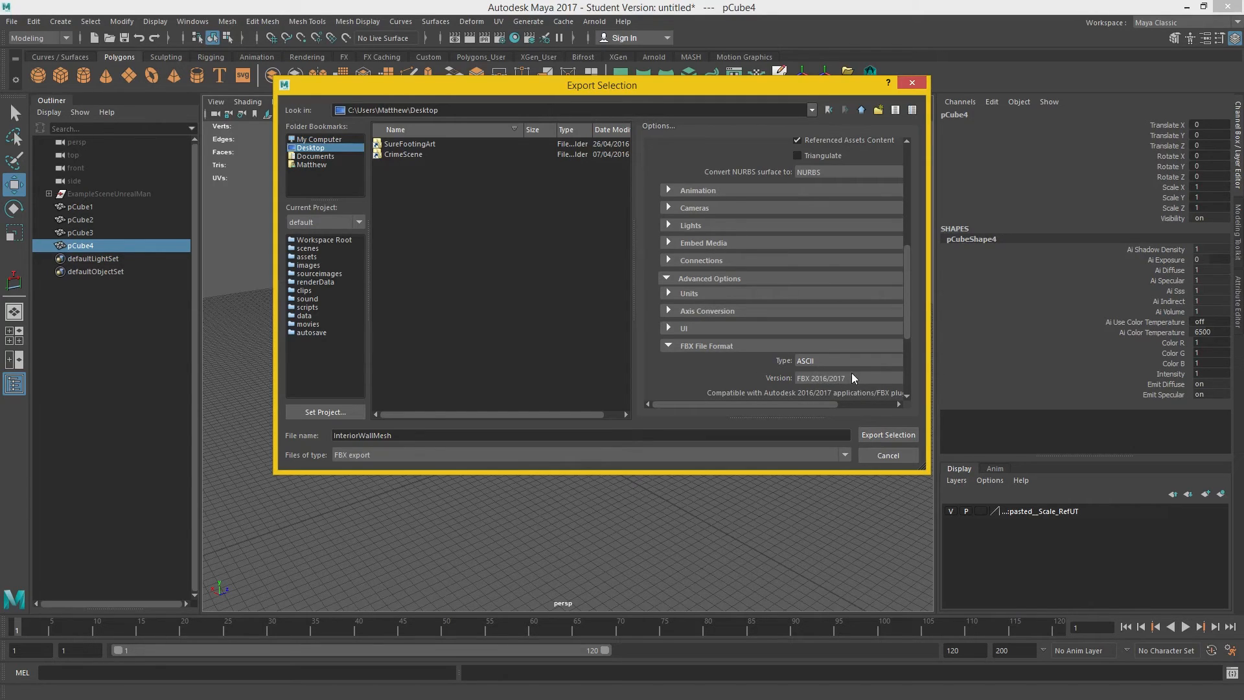
pyautogui.click(848, 378)
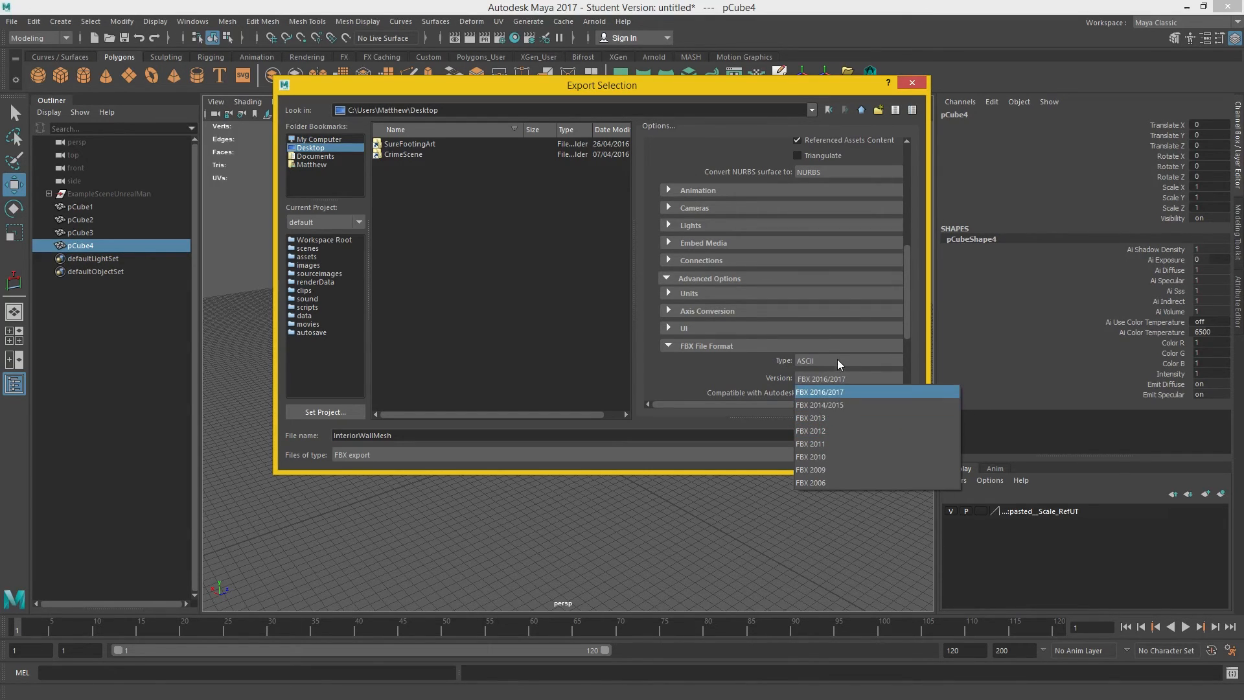
pyautogui.click(819, 391)
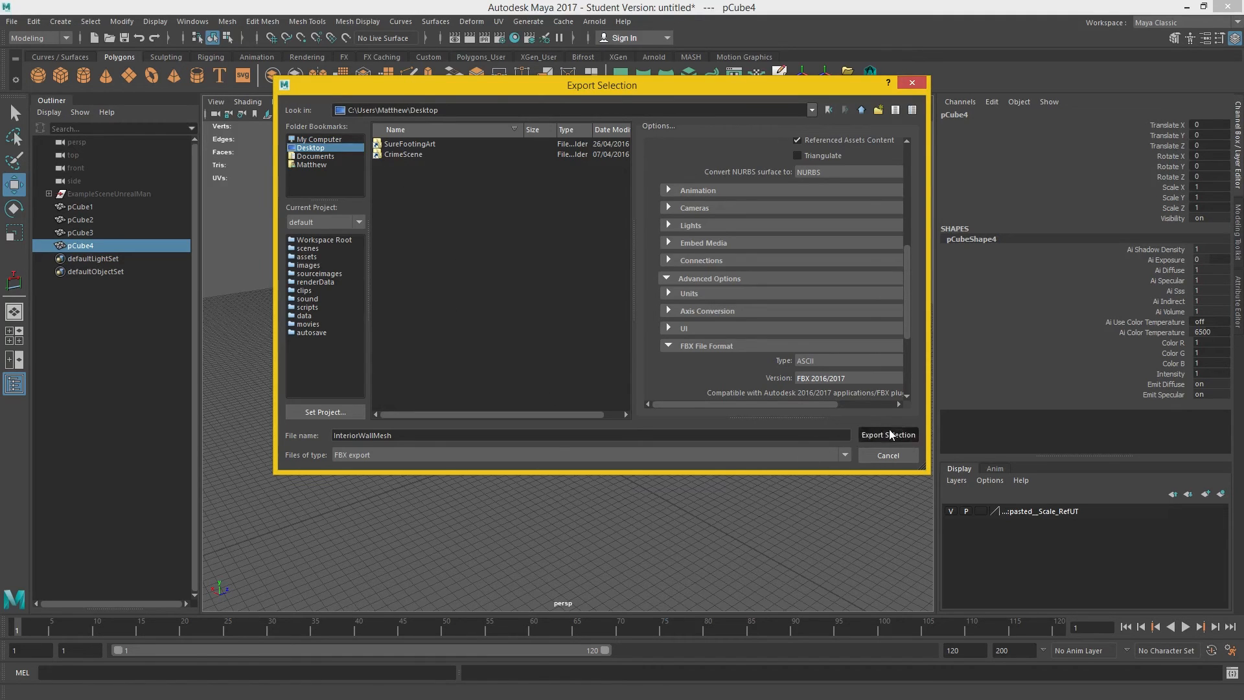
pyautogui.click(888, 435)
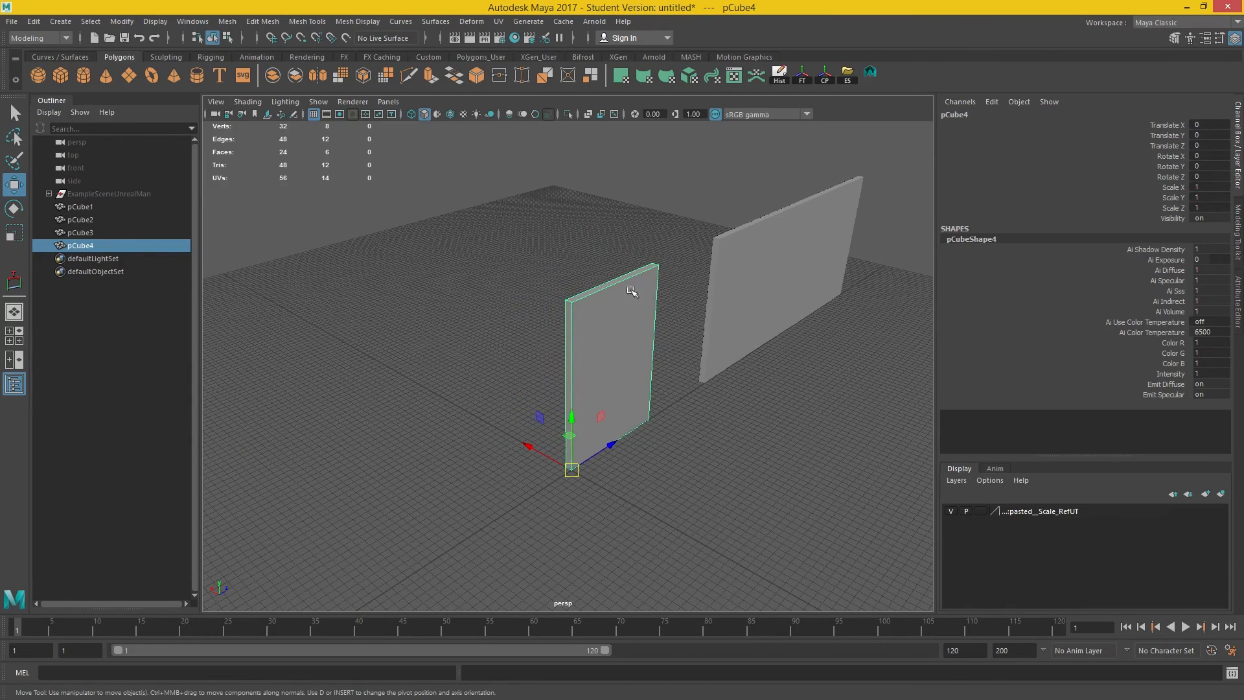
pyautogui.moveTo(676, 298)
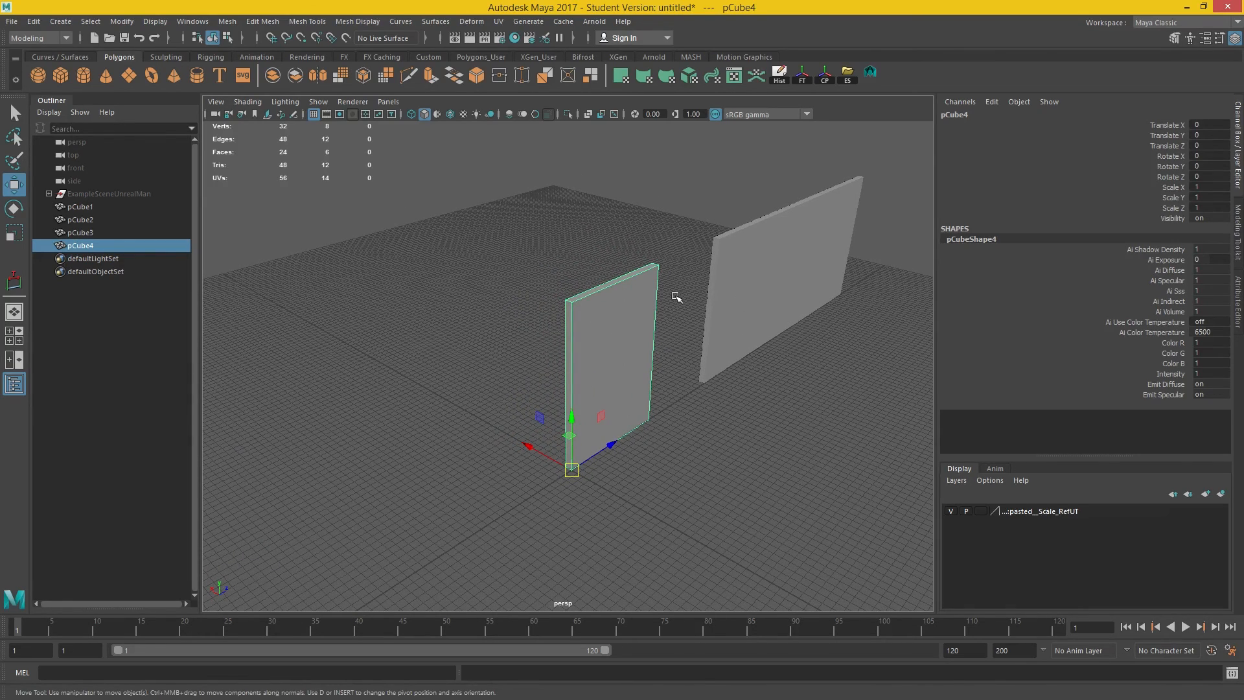